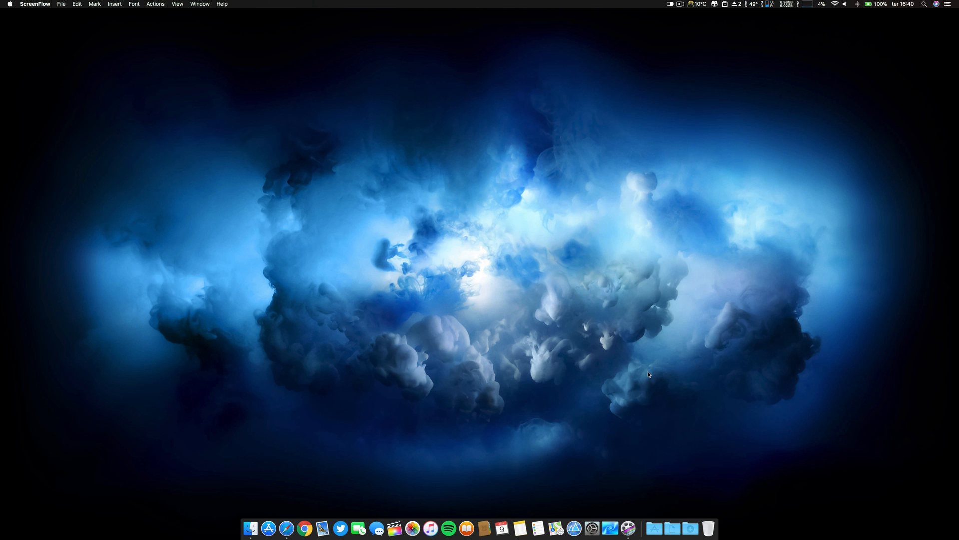
{"action": "mouse_move", "coordinate": [577, 483]}
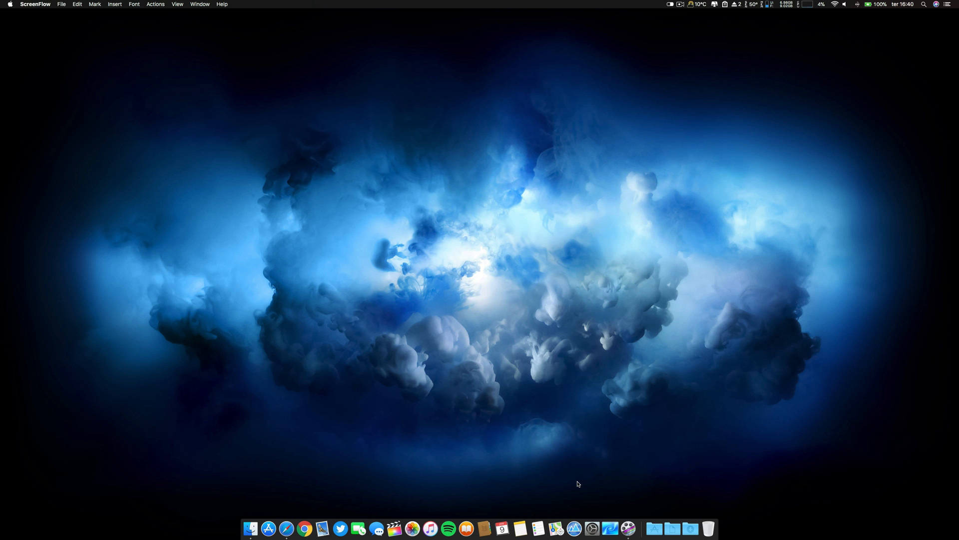
{"action": "mouse_move", "coordinate": [666, 514]}
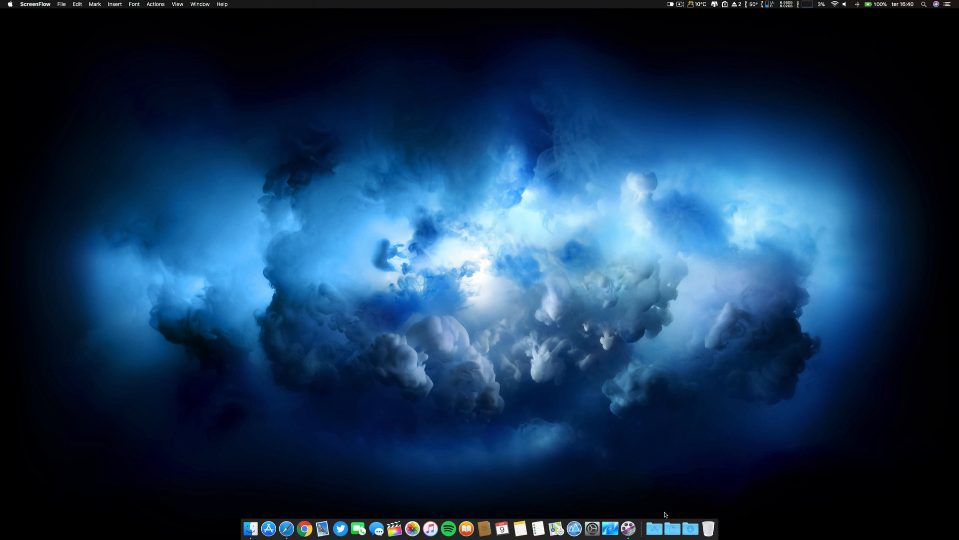
- Show PopClip 4's menu-bar settings panel with the service switched on
{"action": "left_click", "coordinate": [654, 530]}
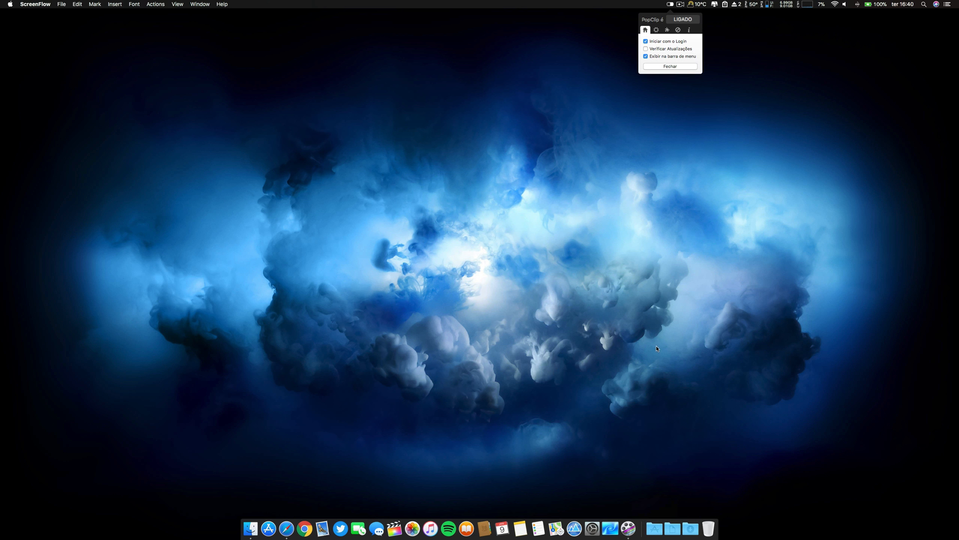
- Launch Safari from the Dock and load the MacRumors front page from the bookmarks bar
{"action": "left_click", "coordinate": [284, 529]}
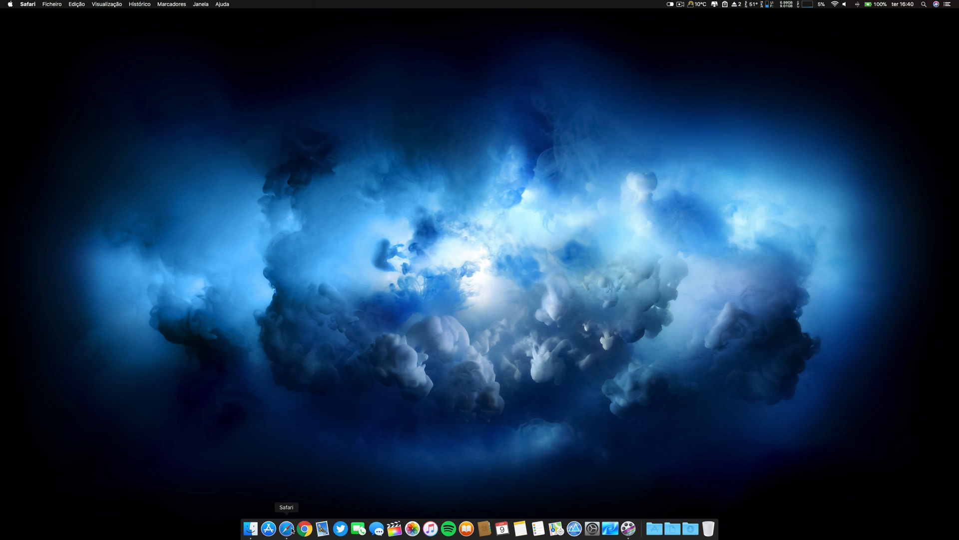
{"action": "left_click", "coordinate": [286, 529]}
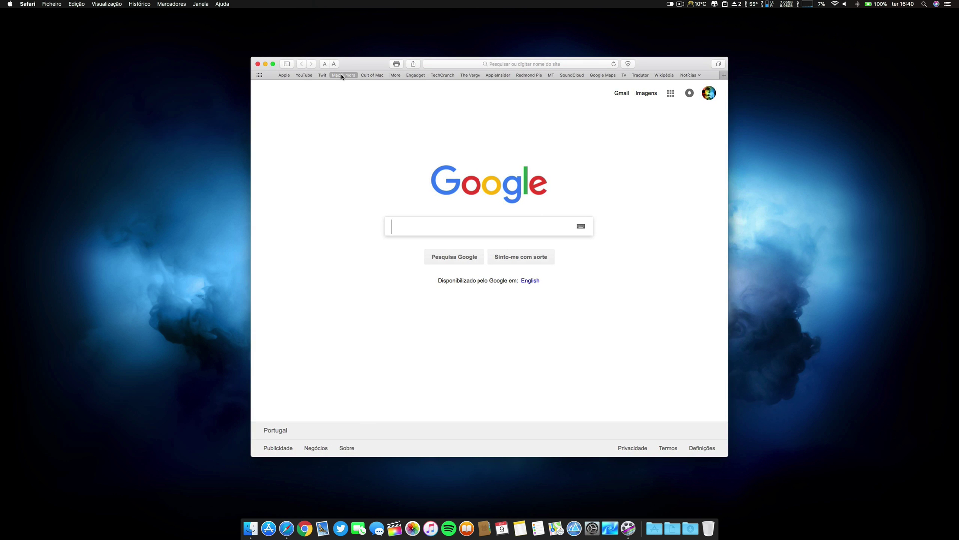
{"action": "left_click", "coordinate": [344, 75]}
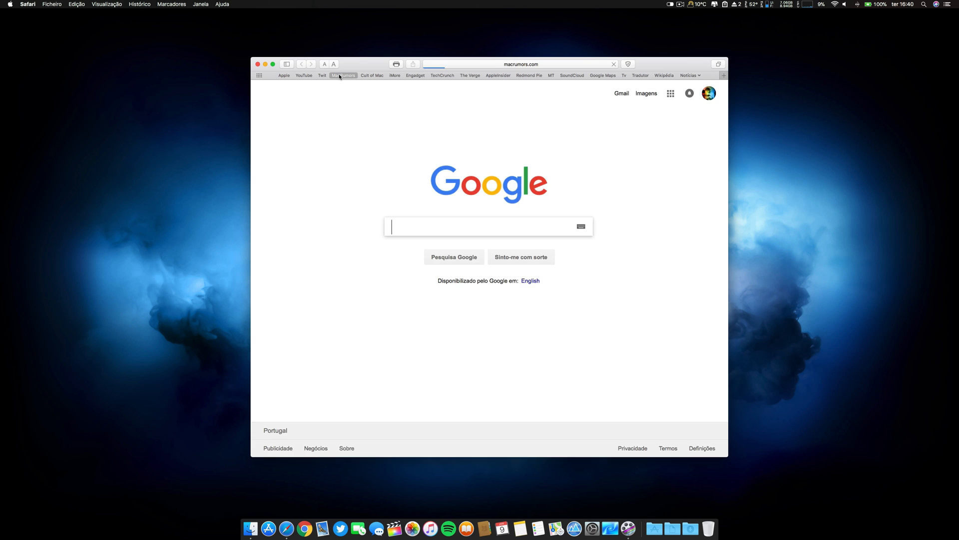
{"action": "left_click", "coordinate": [343, 75]}
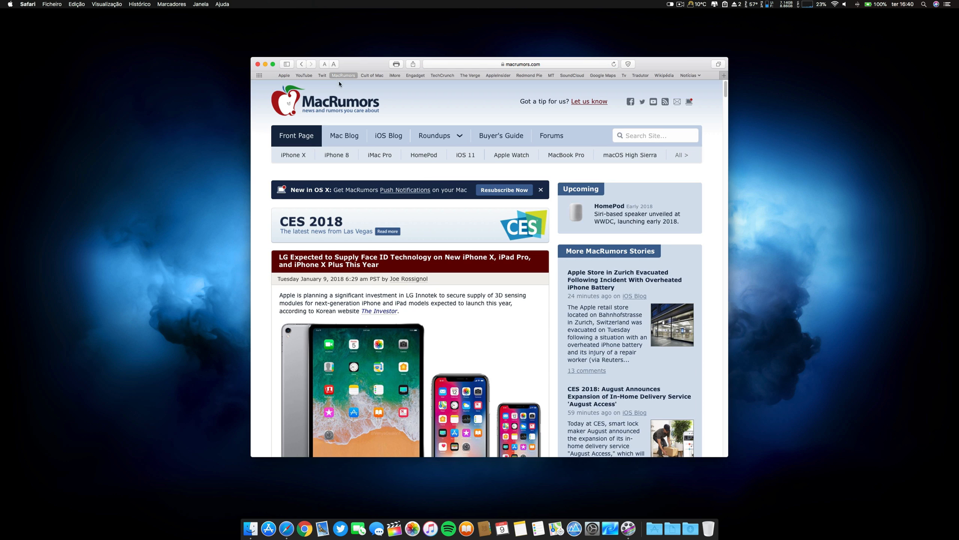
- Scroll the article and select the word Apple to trigger PopClip's action bar
{"action": "scroll", "scroll_direction": "down", "scroll_amount": 3}
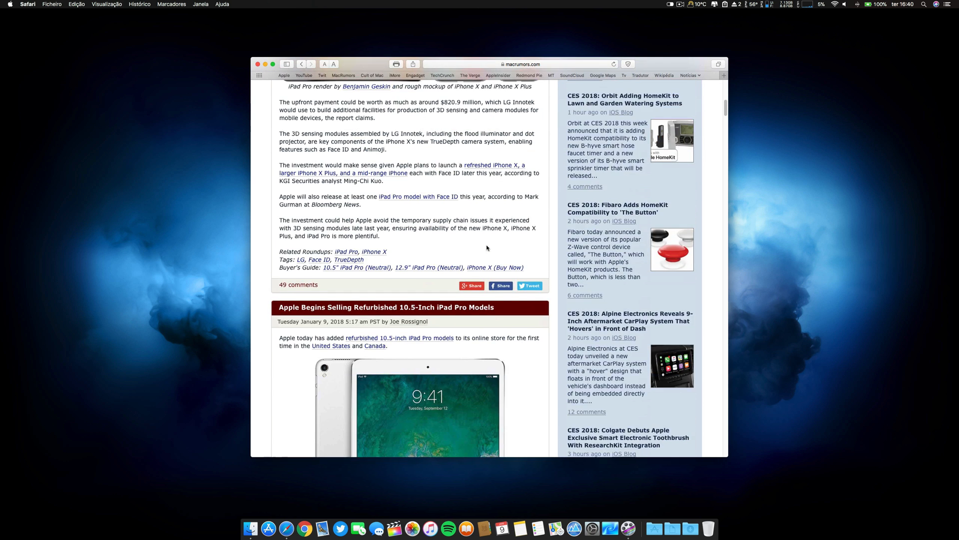
{"action": "scroll", "scroll_direction": "up", "scroll_amount": 3}
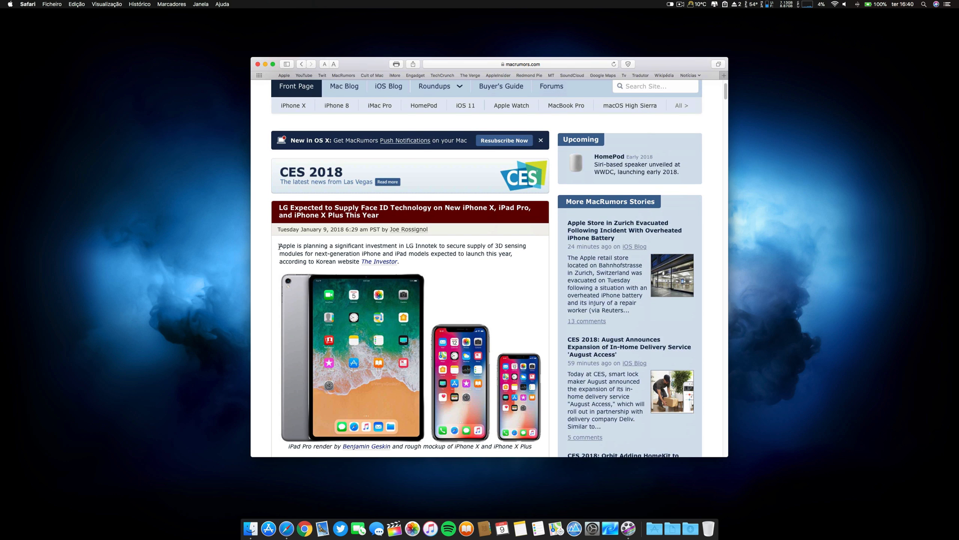
{"action": "double_click", "coordinate": [287, 246]}
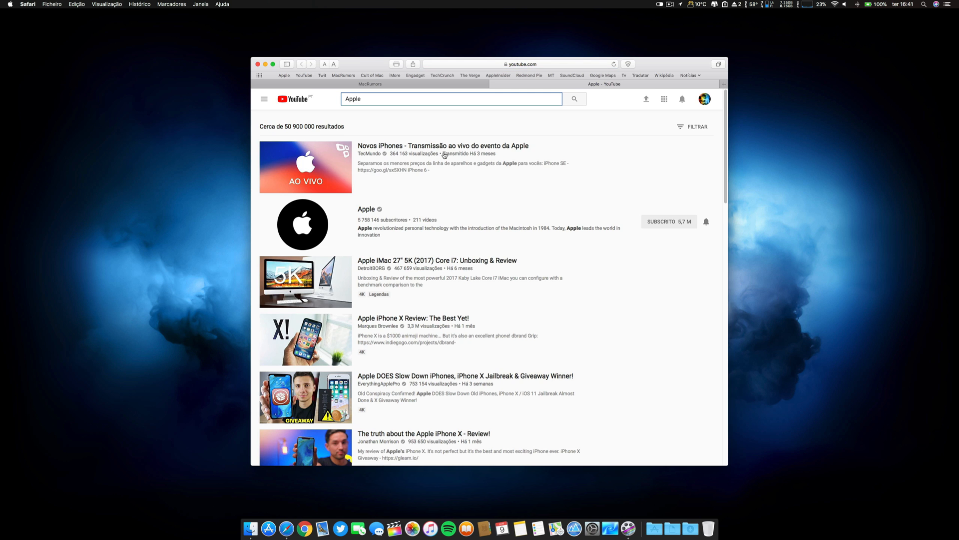
{"action": "scroll", "scroll_direction": "down", "scroll_amount": 3}
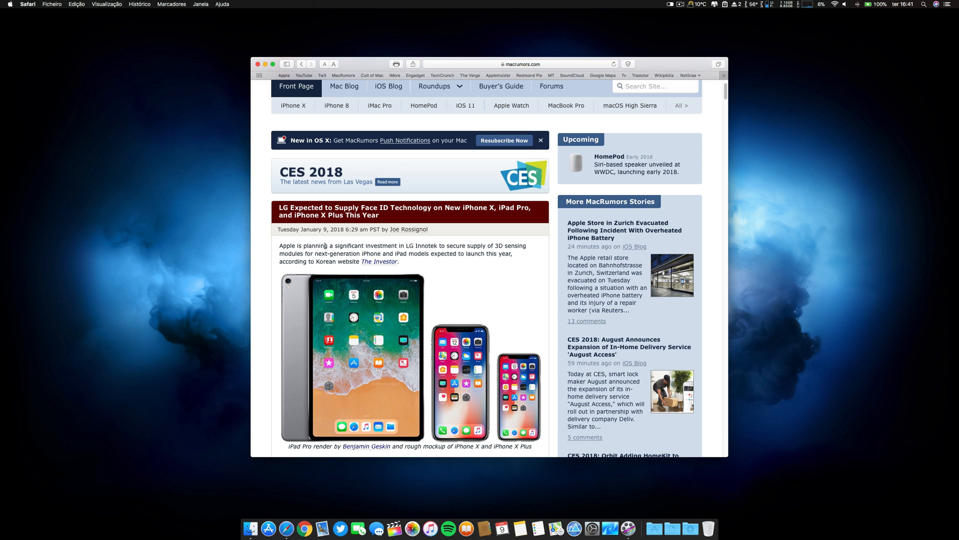
{"action": "scroll", "scroll_direction": "down", "scroll_amount": 3}
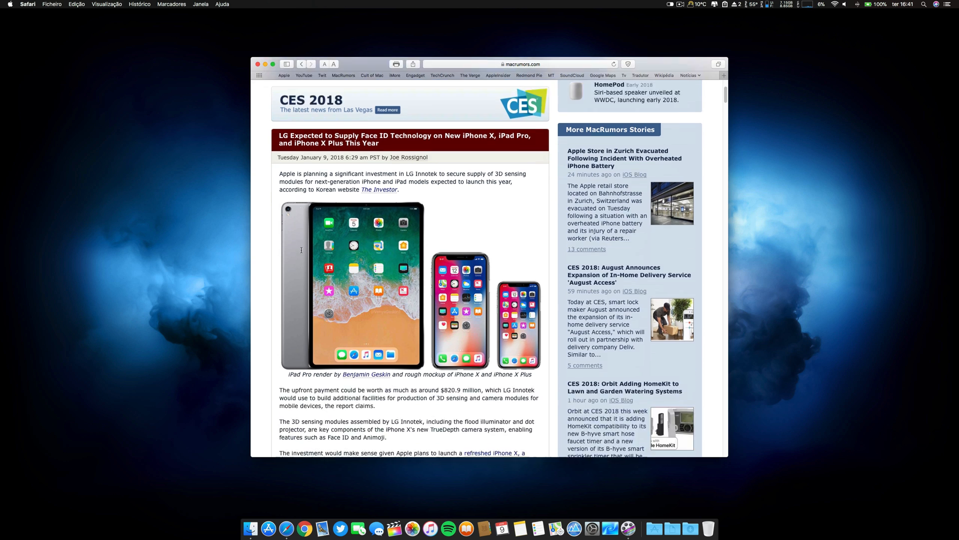
{"action": "scroll", "scroll_direction": "down", "scroll_amount": 3}
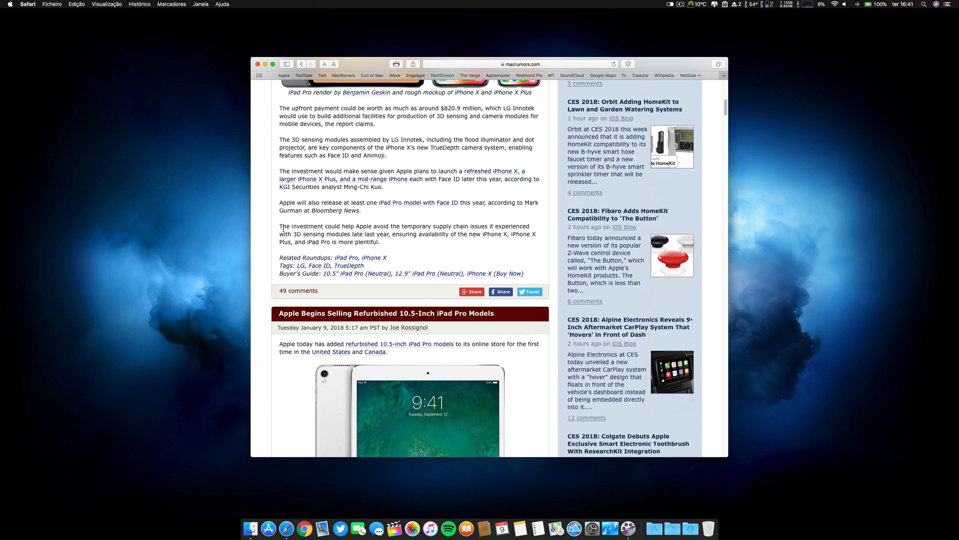
{"action": "double_click", "coordinate": [300, 226]}
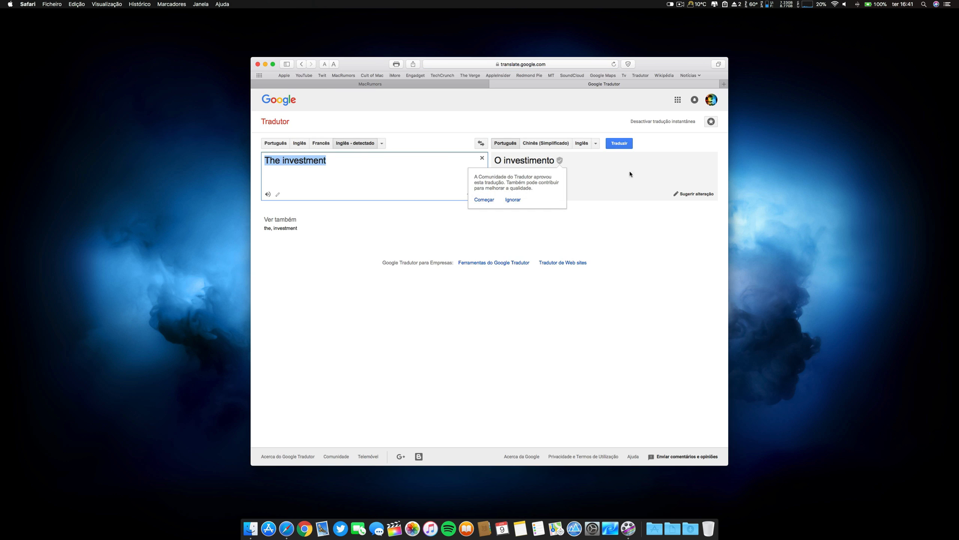
{"action": "mouse_move", "coordinate": [515, 170]}
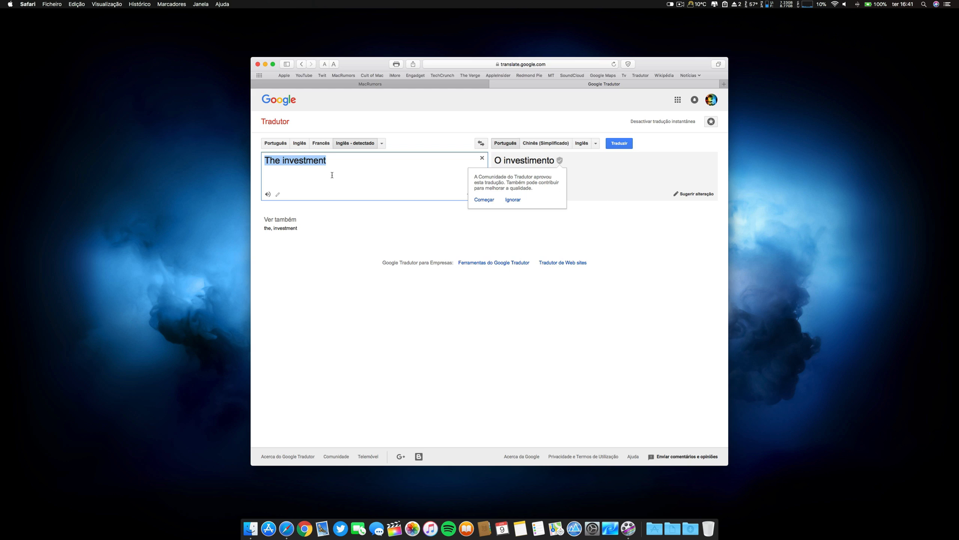
{"action": "mouse_move", "coordinate": [441, 230]}
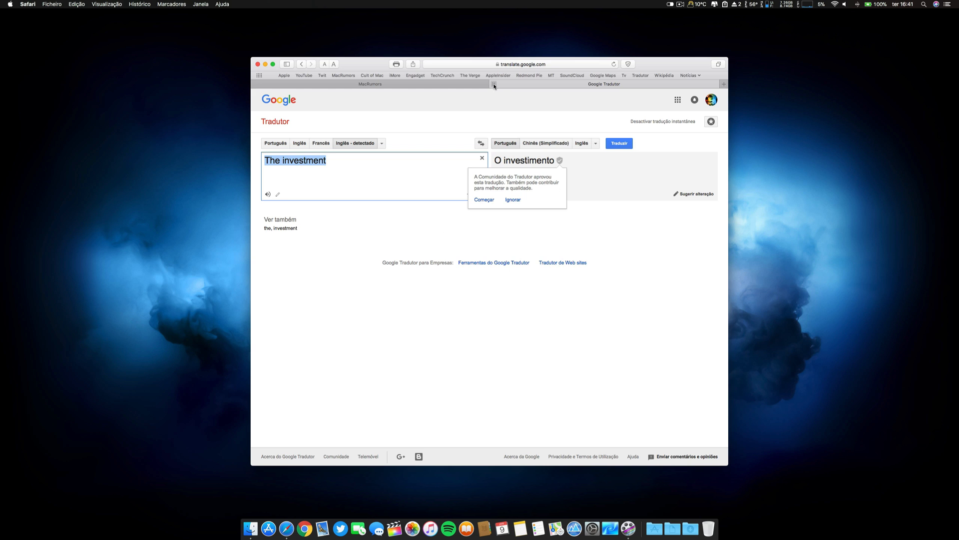
{"action": "left_click", "coordinate": [370, 84]}
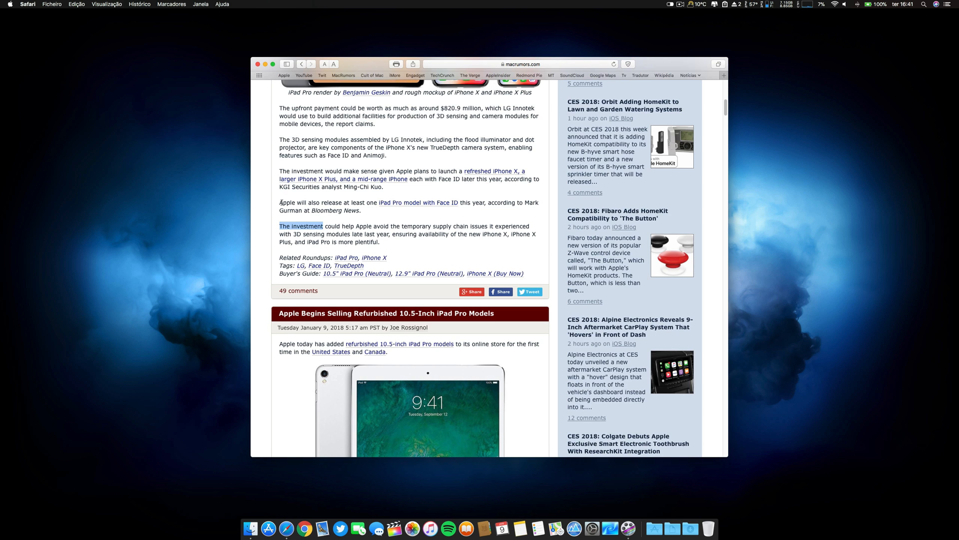
{"action": "scroll", "scroll_direction": "down", "scroll_amount": 3}
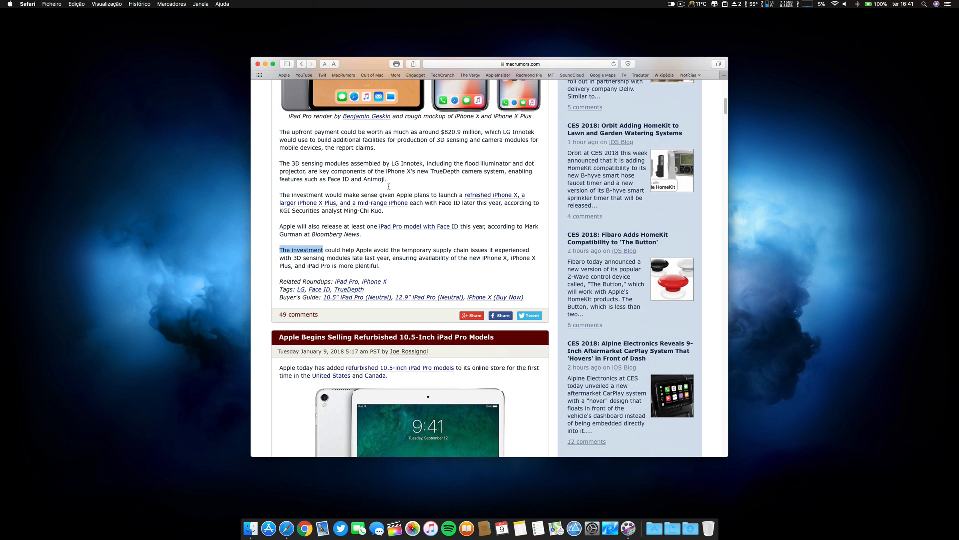
{"action": "mouse_move", "coordinate": [286, 218]}
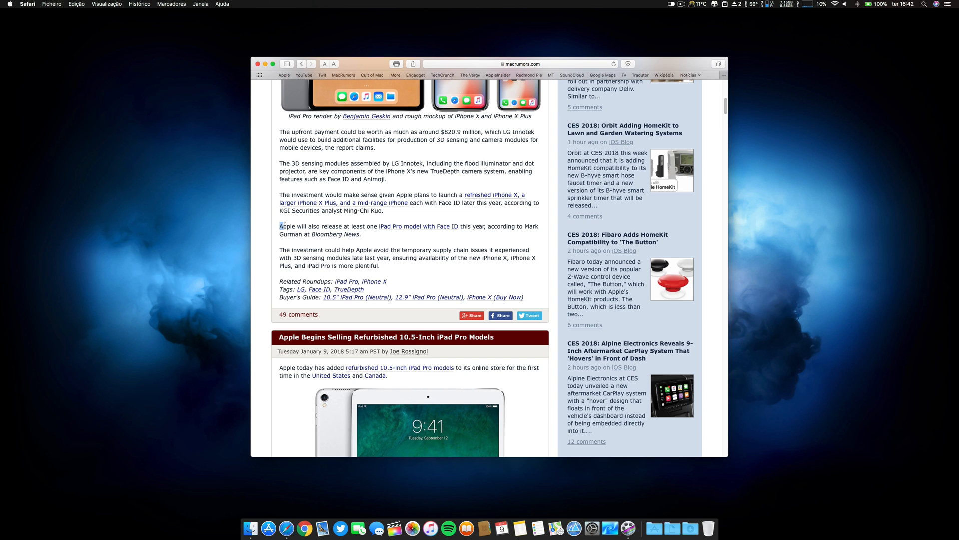
{"action": "double_click", "coordinate": [286, 226]}
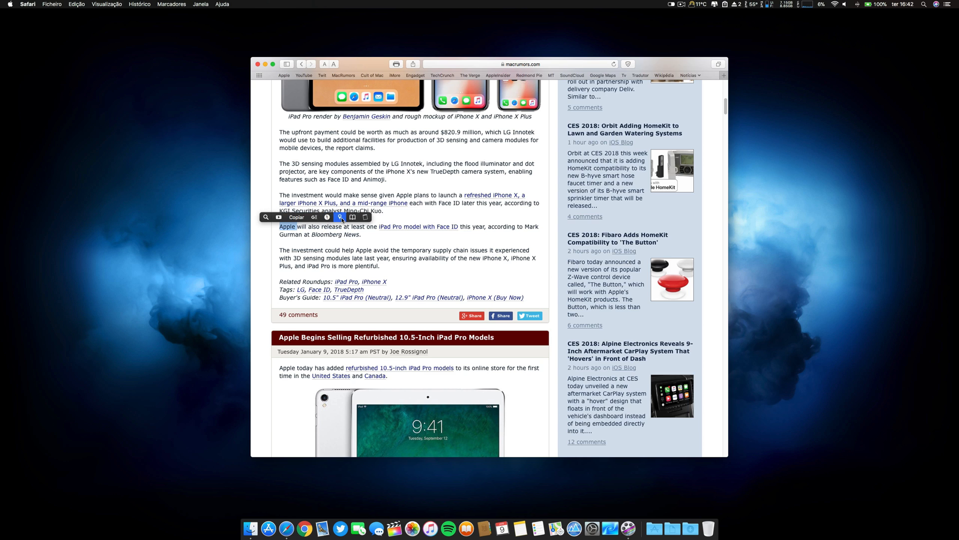
{"action": "mouse_move", "coordinate": [340, 217]}
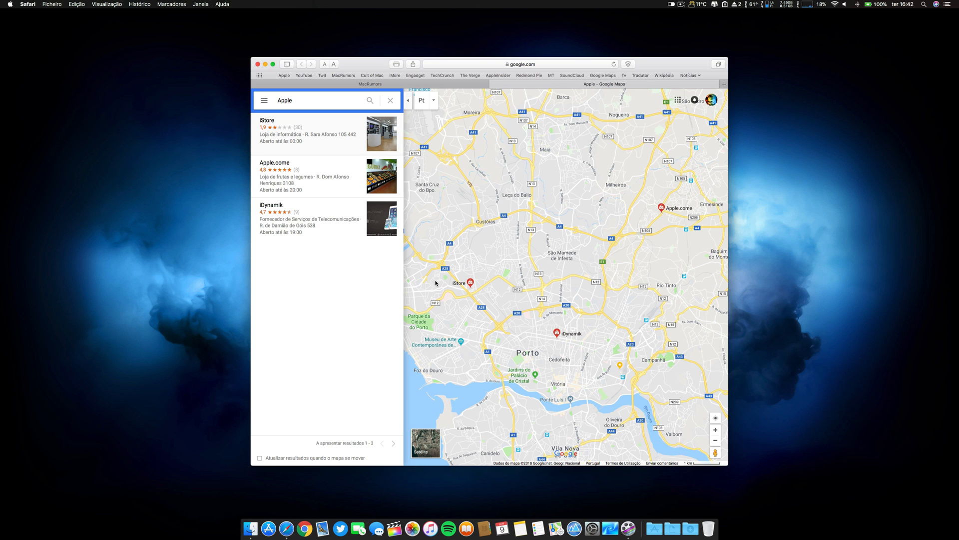
{"action": "mouse_move", "coordinate": [564, 302]}
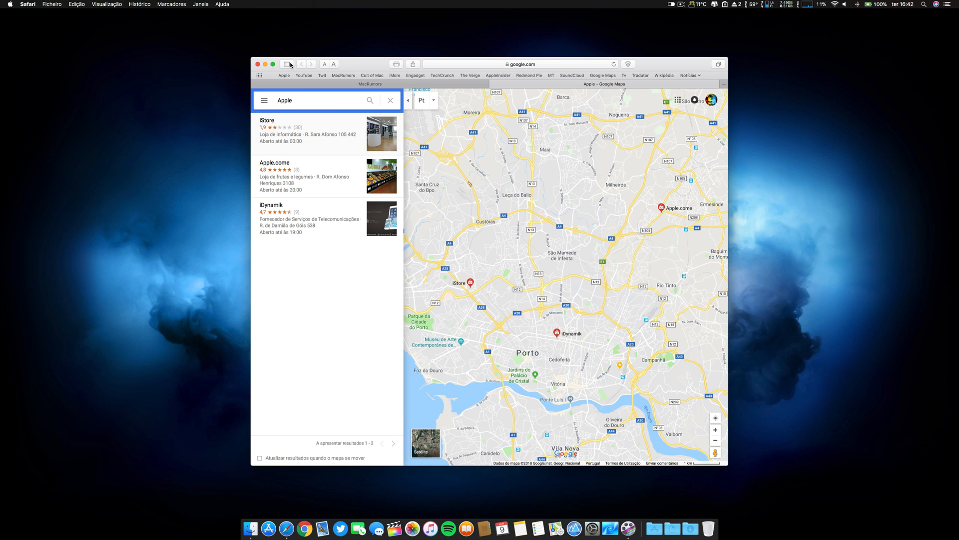
{"action": "mouse_move", "coordinate": [288, 64]}
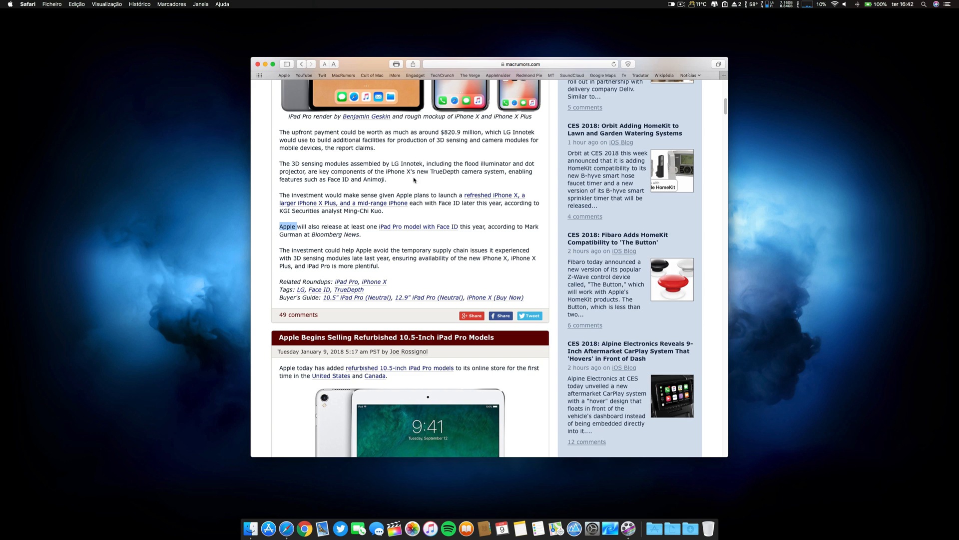
- Show PopClip's actions checklist with YouTube, Google Translate and Maps entries
{"action": "left_click", "coordinate": [671, 4]}
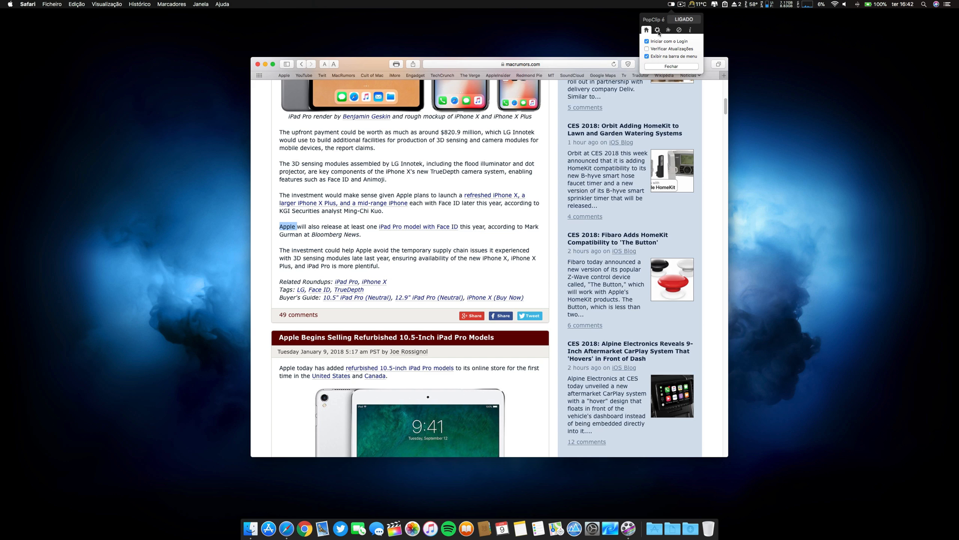
{"action": "left_click", "coordinate": [683, 28]}
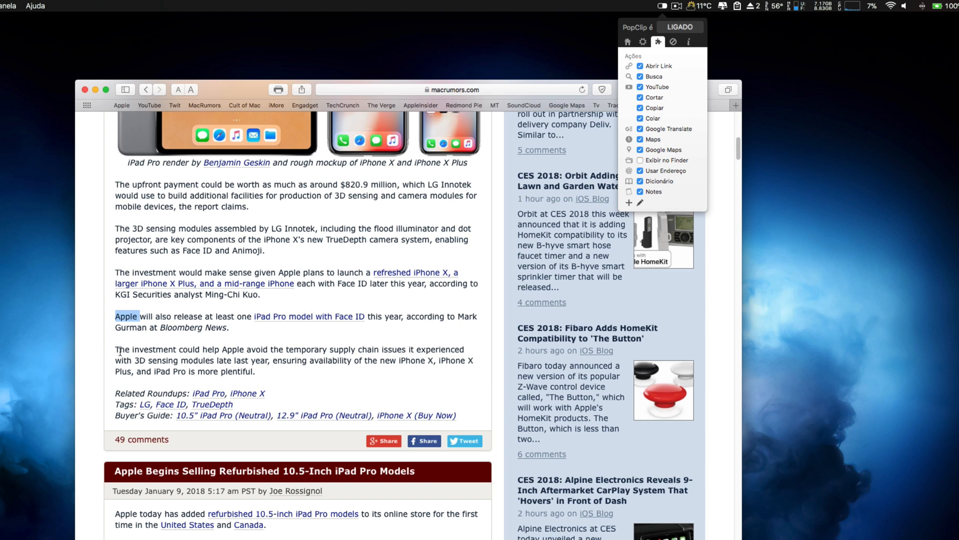
{"action": "mouse_move", "coordinate": [652, 139]}
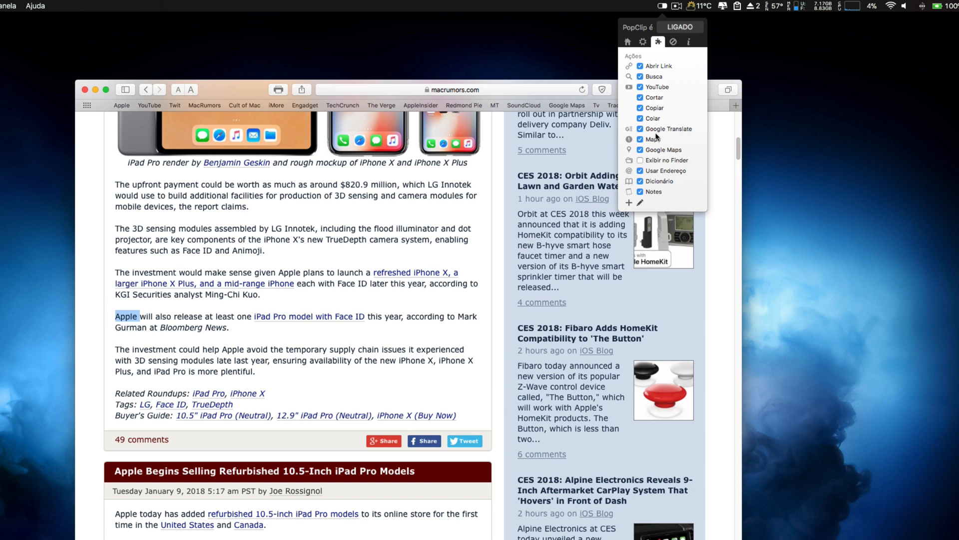
{"action": "mouse_move", "coordinate": [658, 76]}
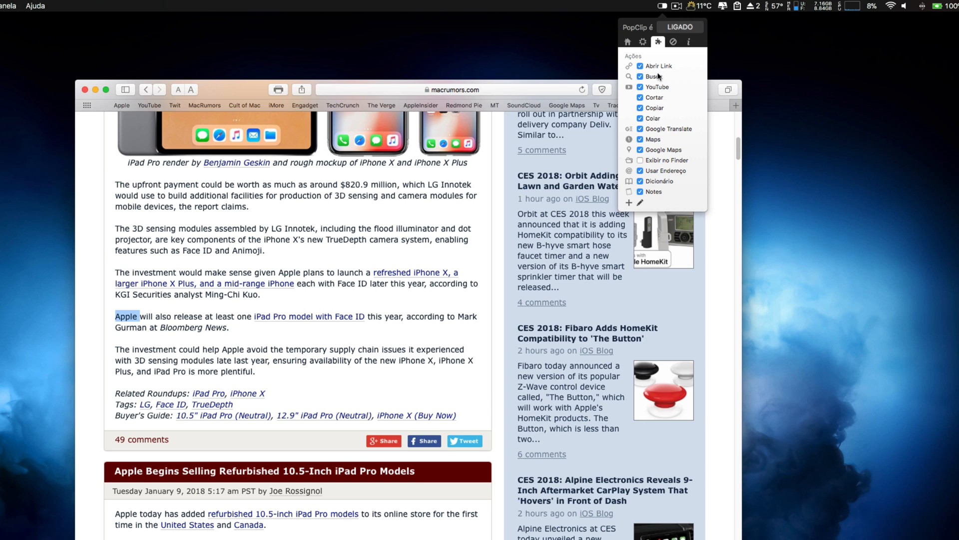
{"action": "mouse_move", "coordinate": [654, 194]}
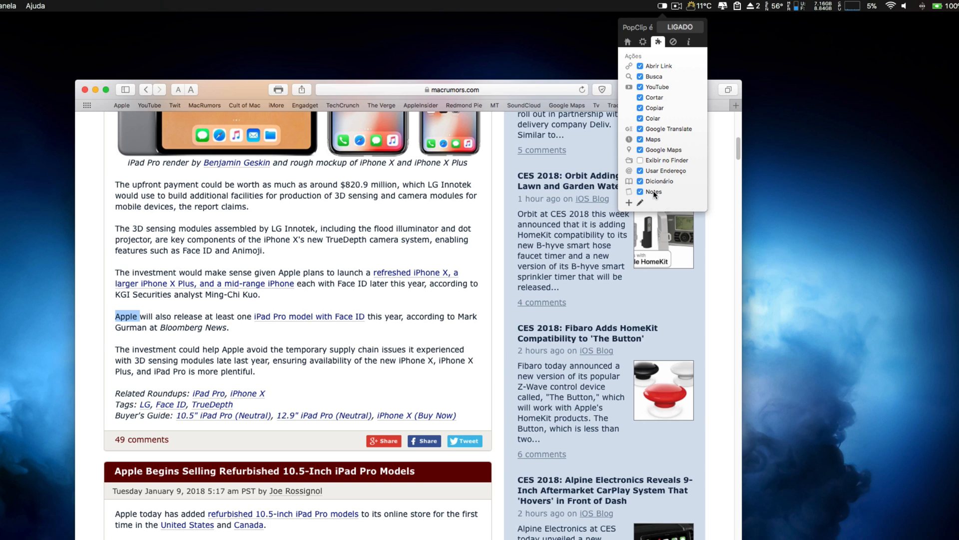
{"action": "mouse_move", "coordinate": [629, 202]}
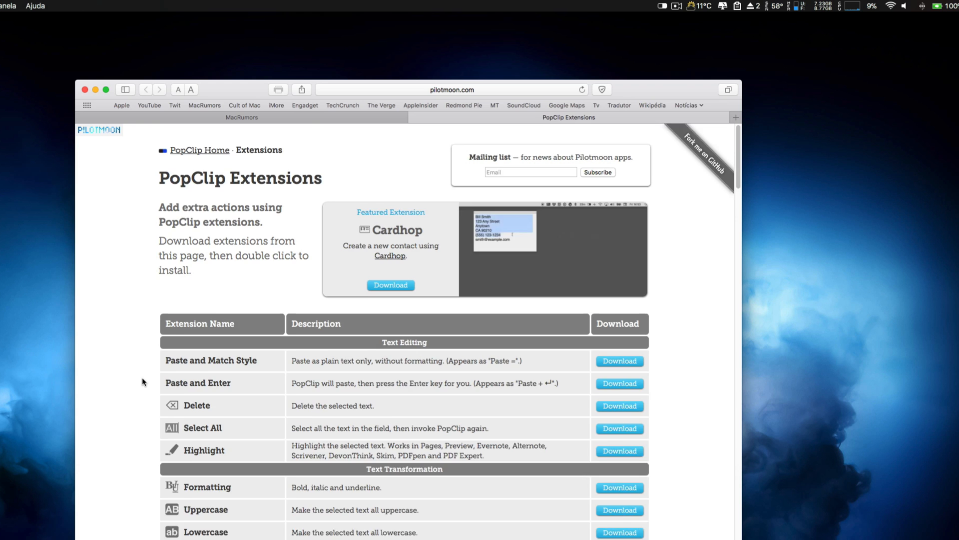
- Scroll through Pilotmoon's PopClip Extensions list and go to the PopClip for Mac page
{"action": "scroll", "scroll_direction": "down", "scroll_amount": 3}
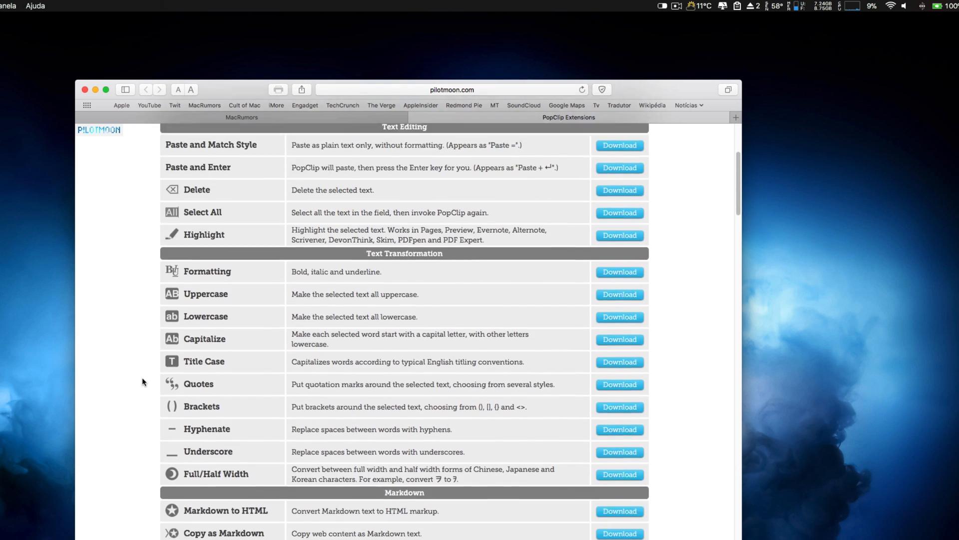
{"action": "scroll", "scroll_direction": "down", "scroll_amount": 3}
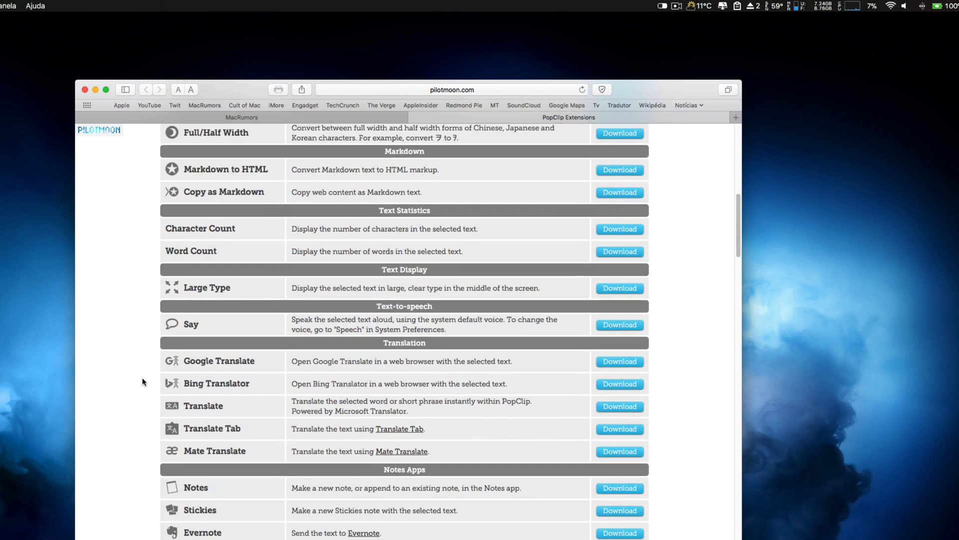
{"action": "scroll", "scroll_direction": "down", "scroll_amount": 3}
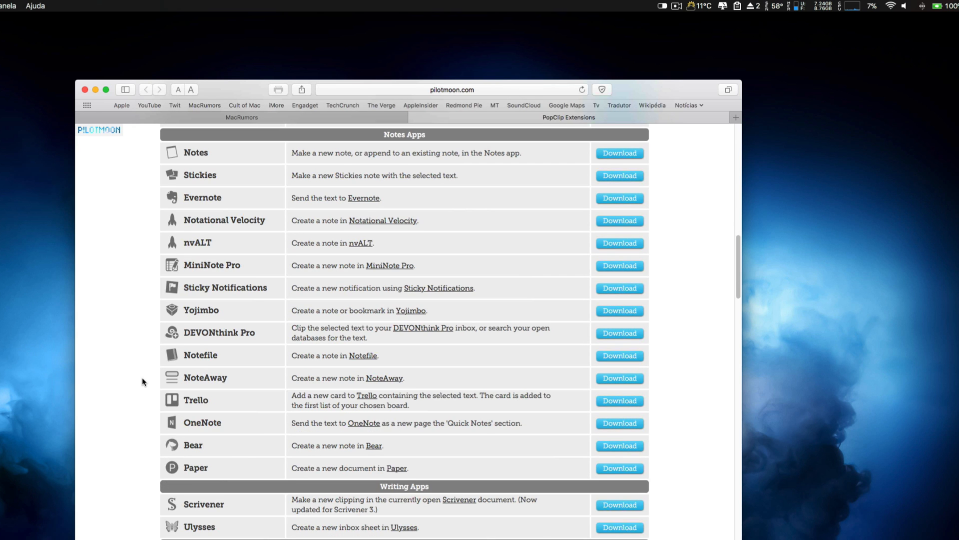
{"action": "scroll", "scroll_direction": "down", "scroll_amount": 3}
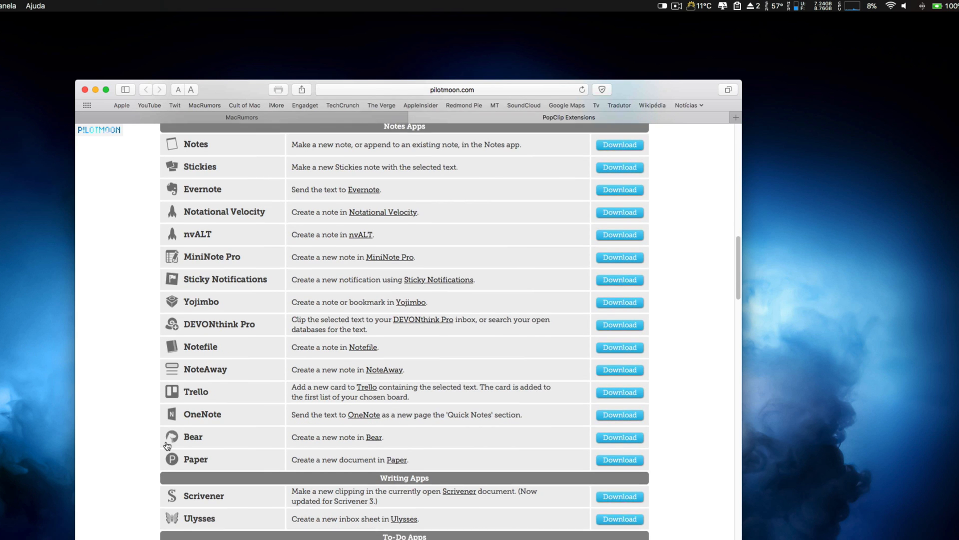
{"action": "scroll", "scroll_direction": "down", "scroll_amount": 3}
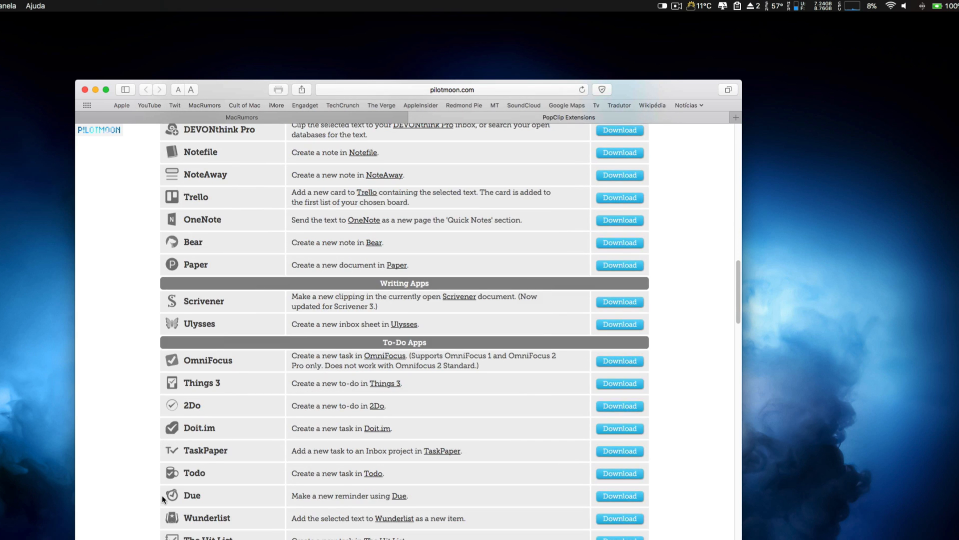
{"action": "scroll", "scroll_direction": "down", "scroll_amount": 3}
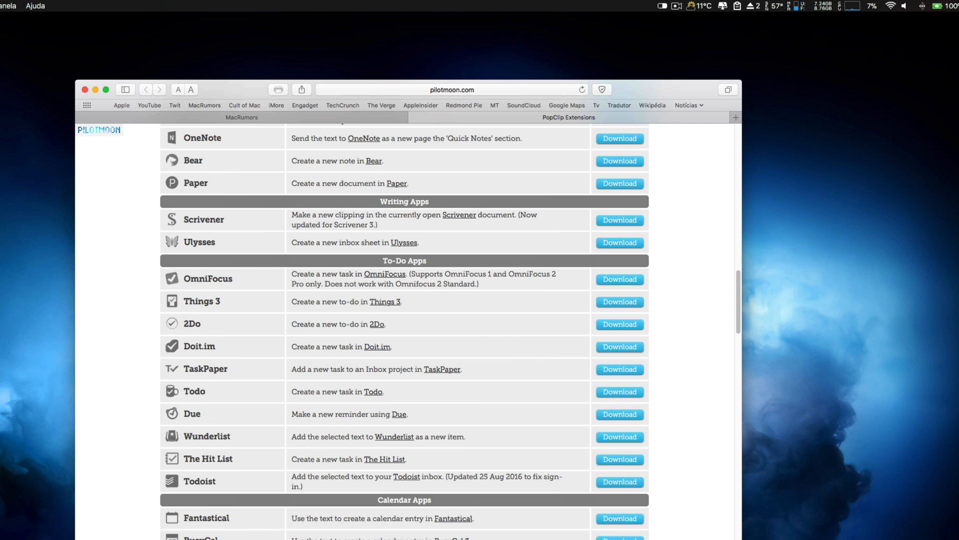
{"action": "scroll", "scroll_direction": "down", "scroll_amount": 3}
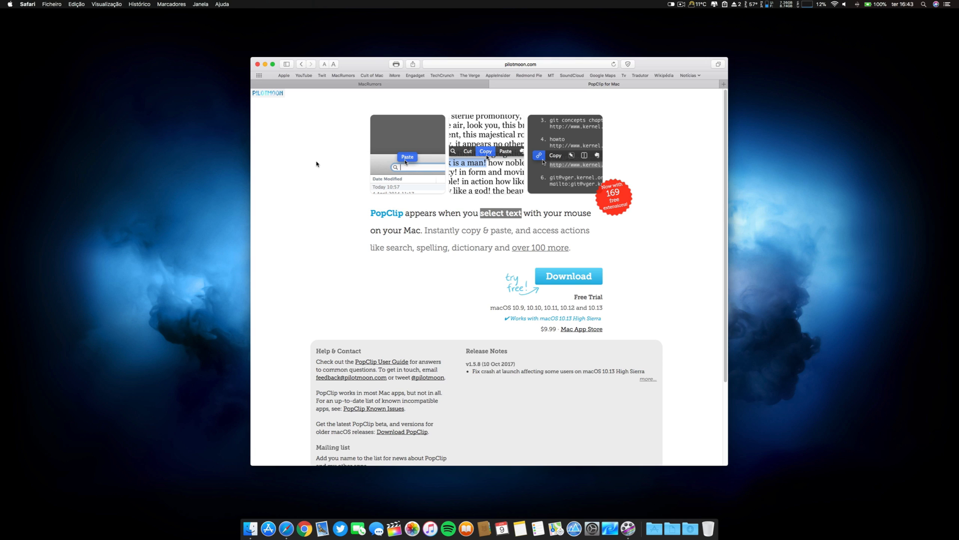
{"action": "mouse_move", "coordinate": [575, 297]}
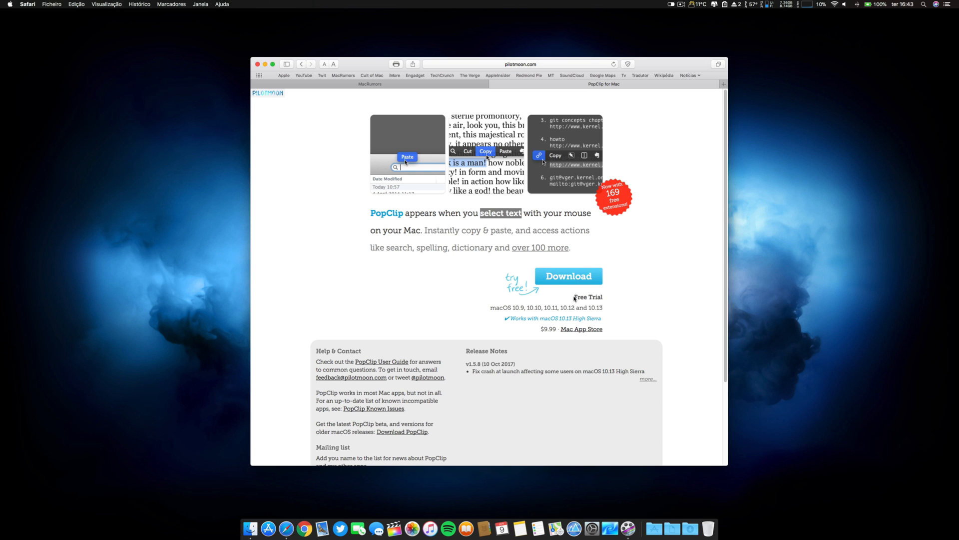
{"action": "left_click", "coordinate": [573, 144]}
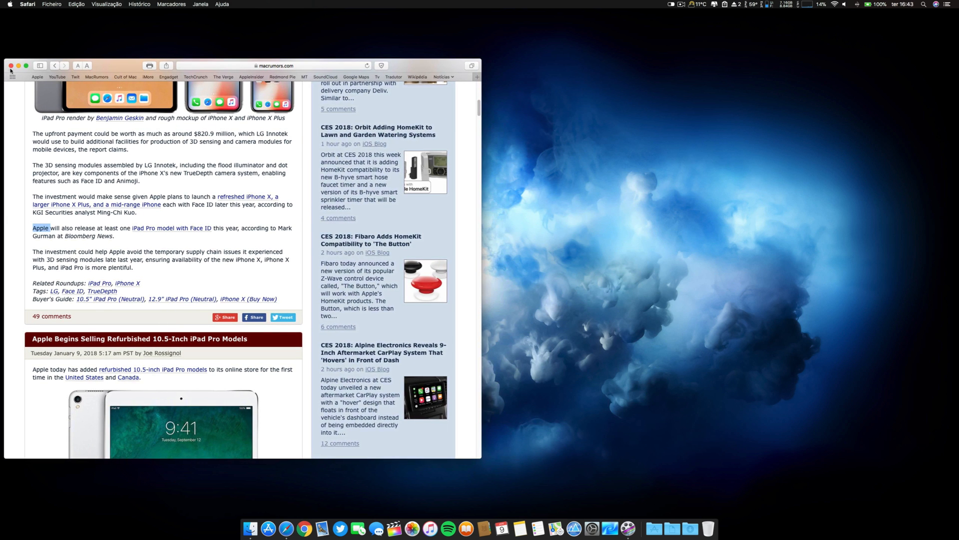
- Close the Safari window, leaving the empty macOS desktop
{"action": "left_click", "coordinate": [11, 66]}
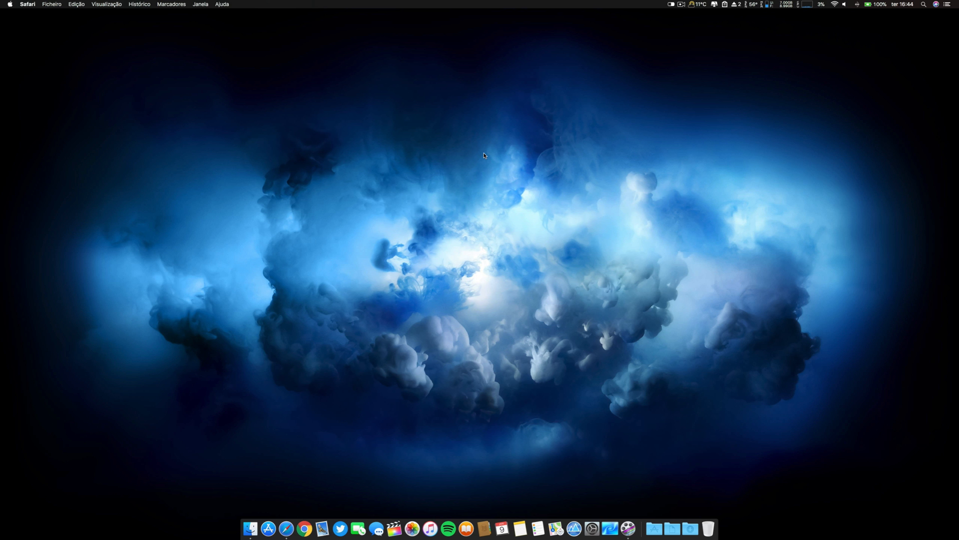
{"action": "mouse_move", "coordinate": [286, 538]}
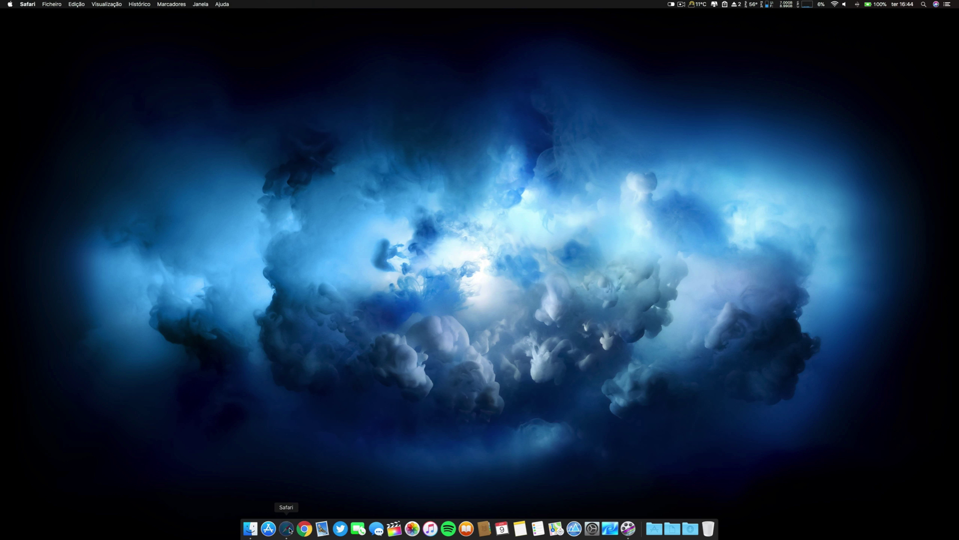
- Reopen Safari and load the Cult of Mac homepage from the bookmarks bar
{"action": "left_click", "coordinate": [286, 525]}
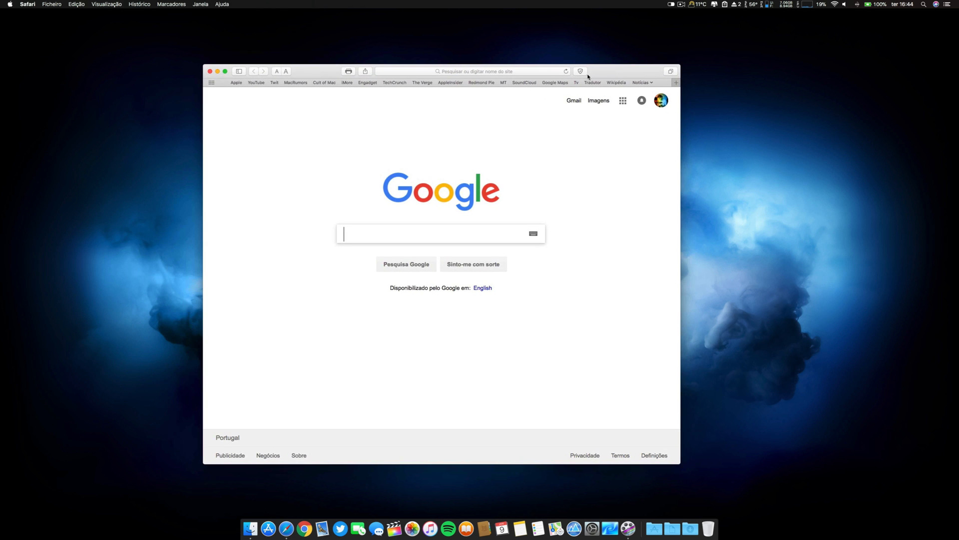
{"action": "left_click", "coordinate": [323, 81]}
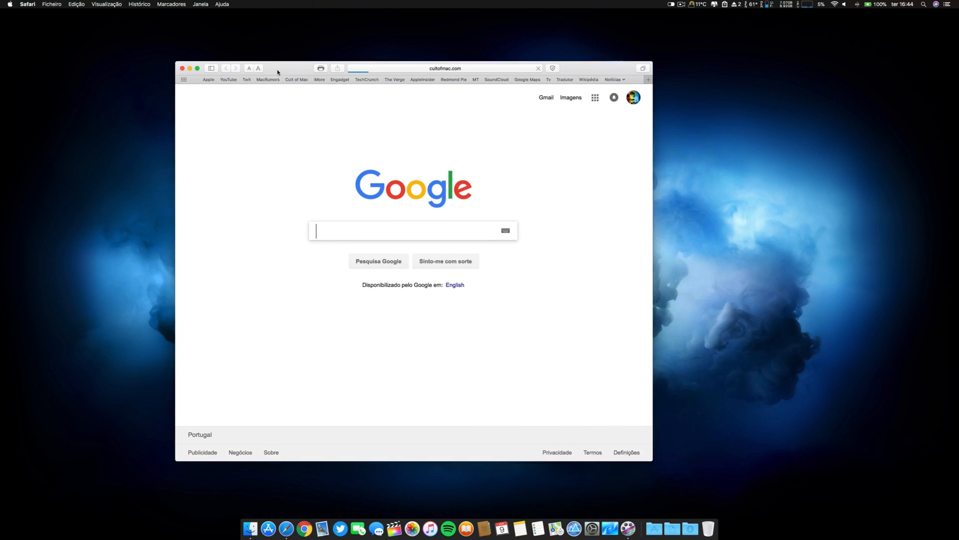
- Launch Word and create a new blank document via Criar beside Safari
{"action": "left_click", "coordinate": [651, 525]}
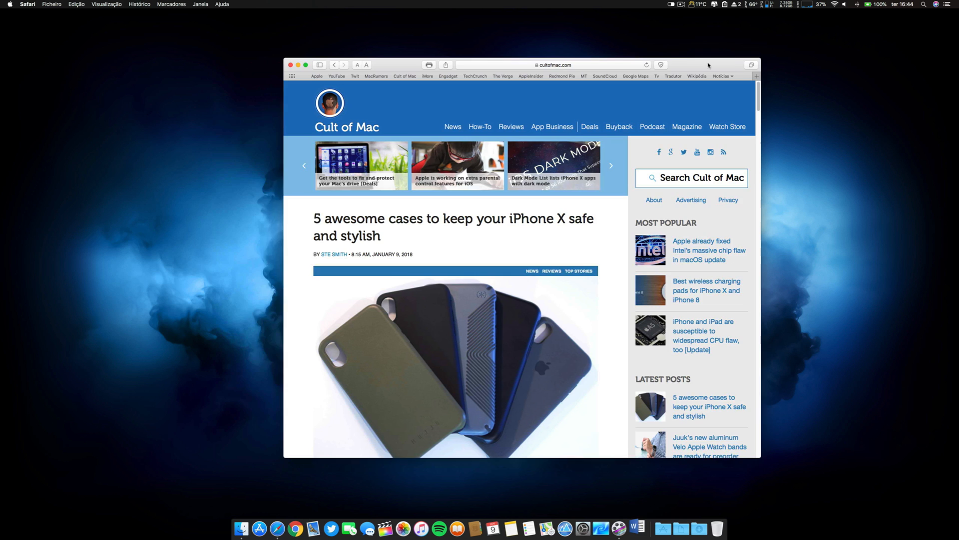
{"action": "left_click", "coordinate": [635, 527]}
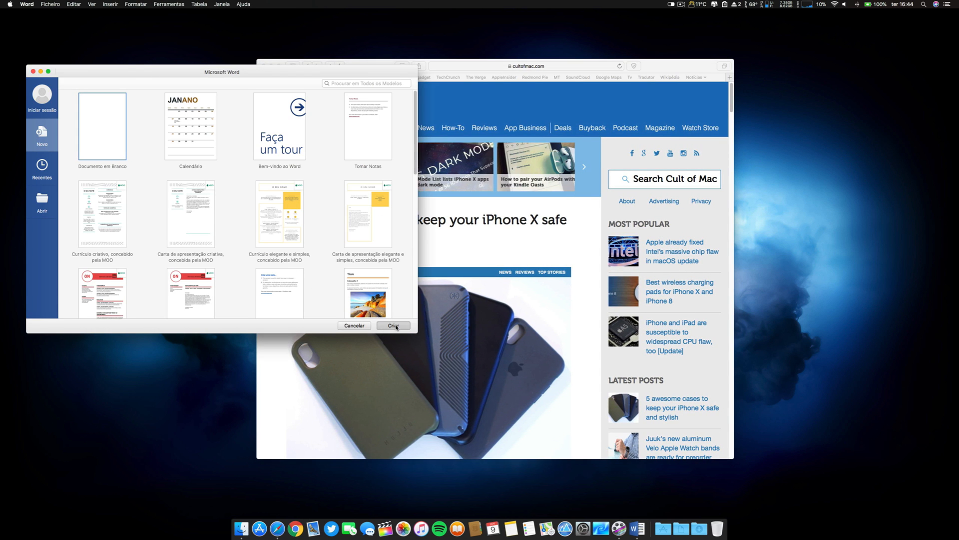
{"action": "left_click", "coordinate": [394, 326]}
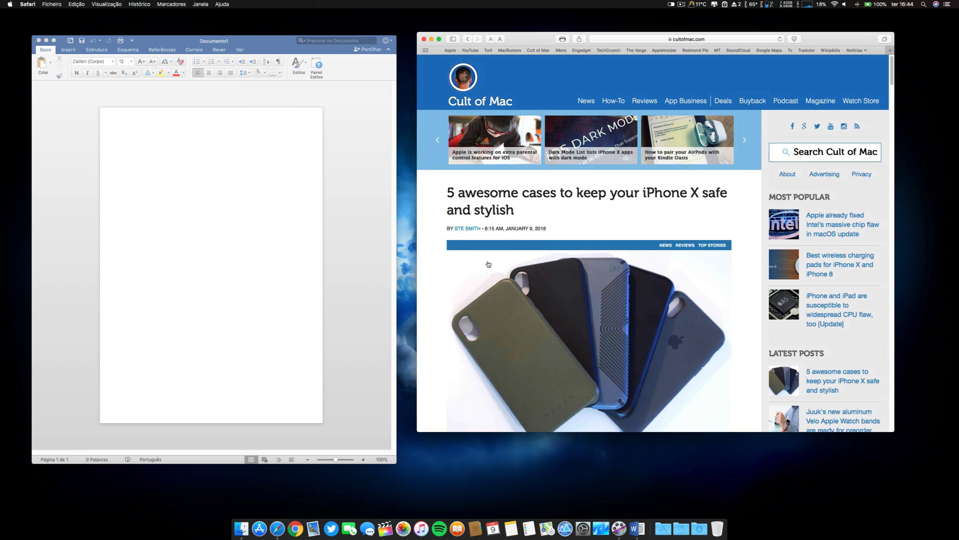
- Select the words iPhone X in the Cult of Mac article and scroll down to the smart-lock story
{"action": "scroll", "scroll_direction": "down", "scroll_amount": 3}
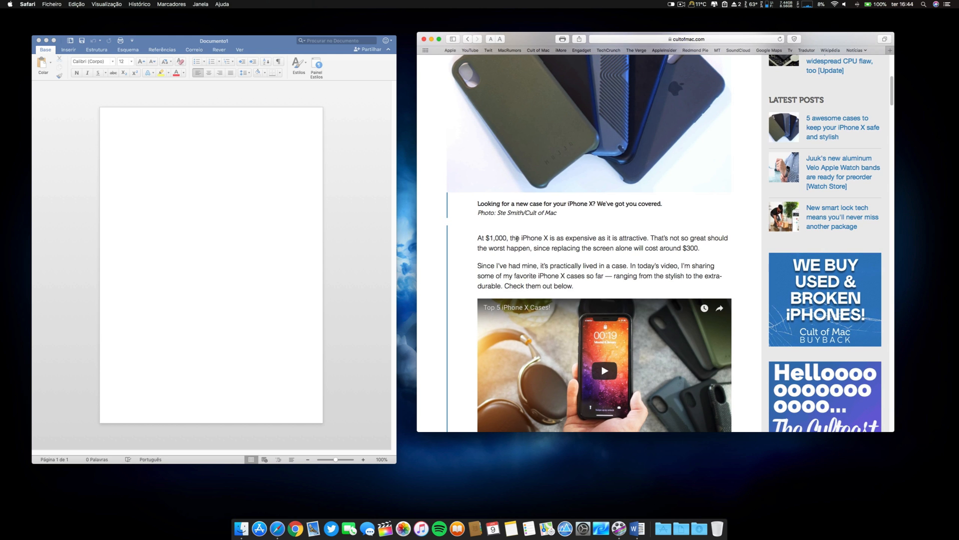
{"action": "double_click", "coordinate": [533, 238]}
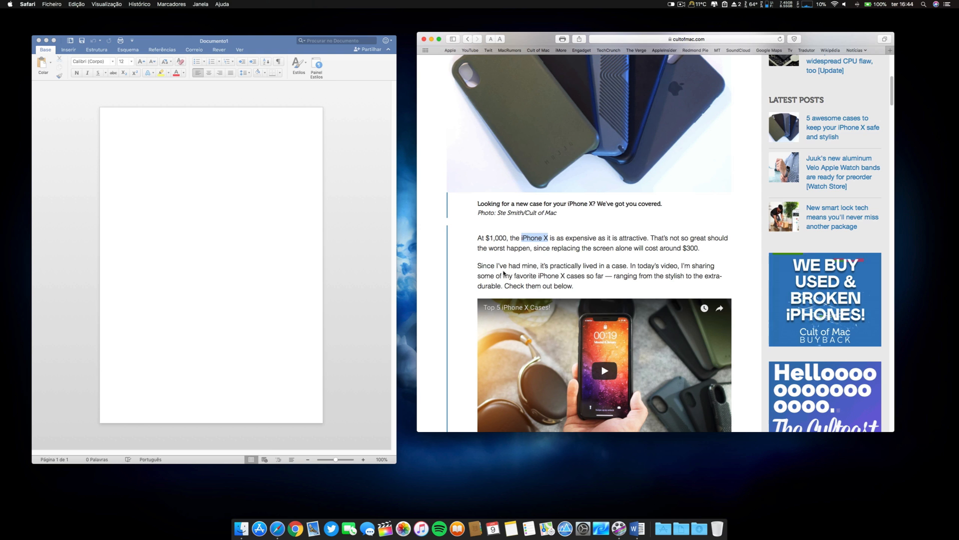
{"action": "scroll", "scroll_direction": "down", "scroll_amount": 3}
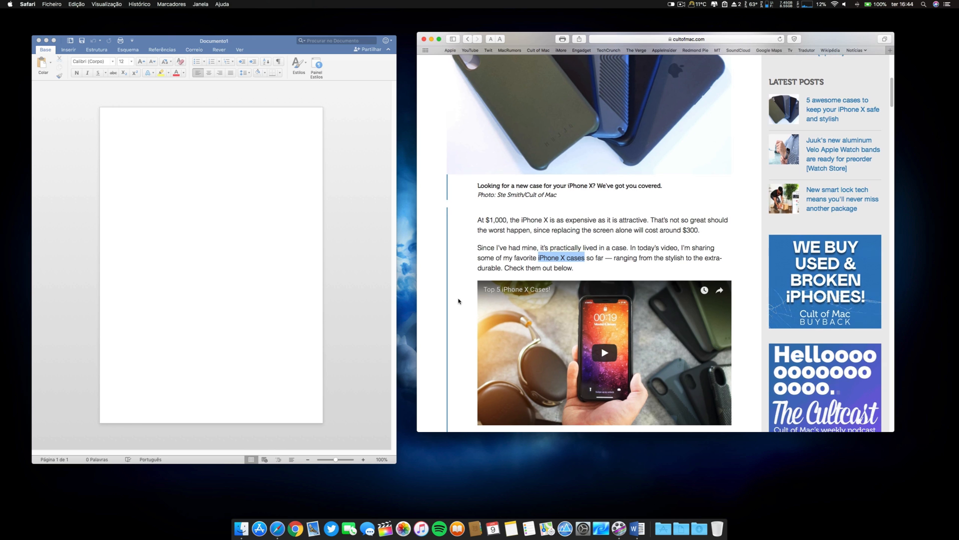
{"action": "scroll", "scroll_direction": "down", "scroll_amount": 3}
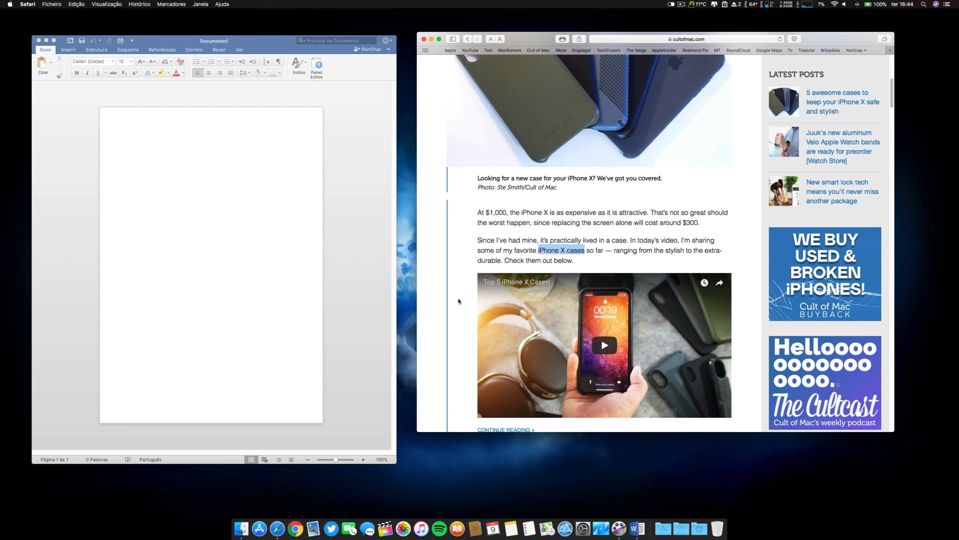
{"action": "scroll", "scroll_direction": "down", "scroll_amount": 3}
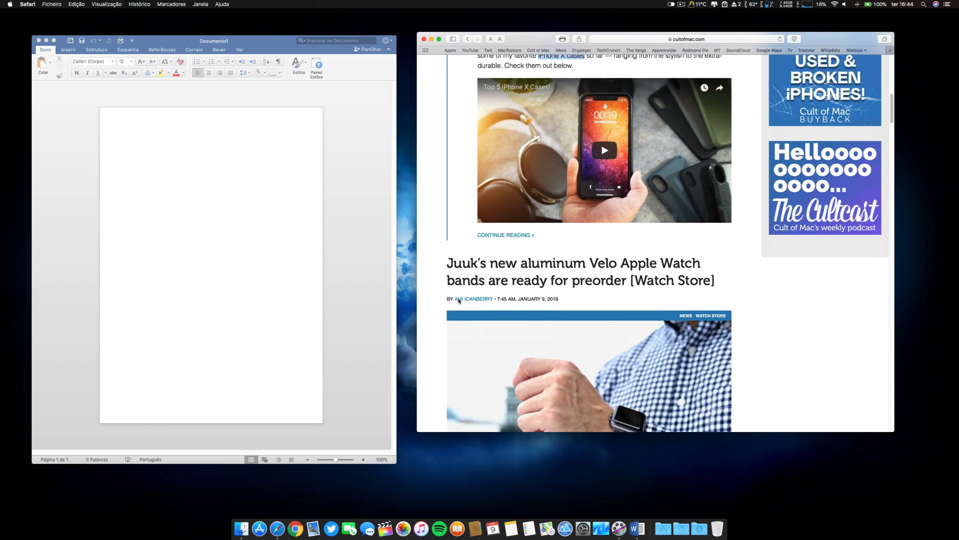
{"action": "scroll", "scroll_direction": "down", "scroll_amount": 3}
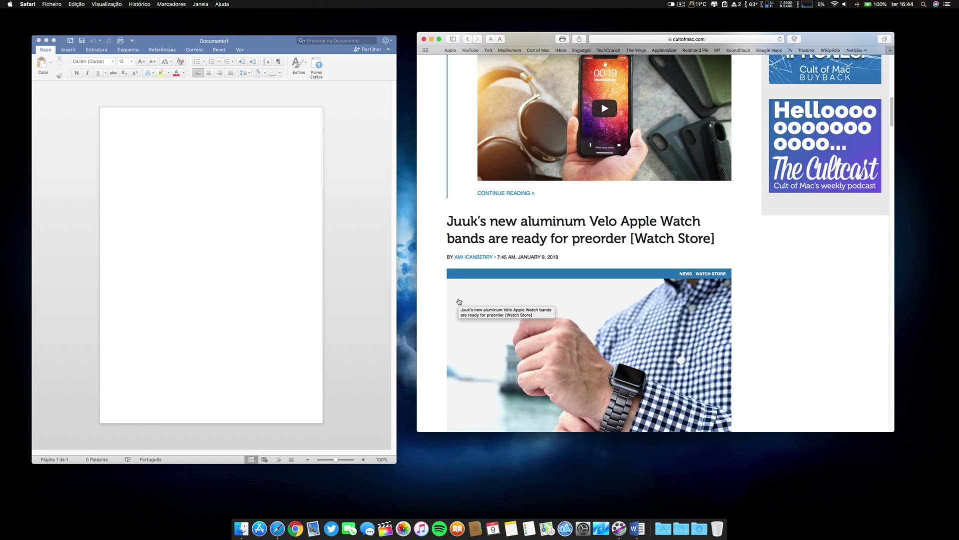
{"action": "mouse_move", "coordinate": [769, 290]}
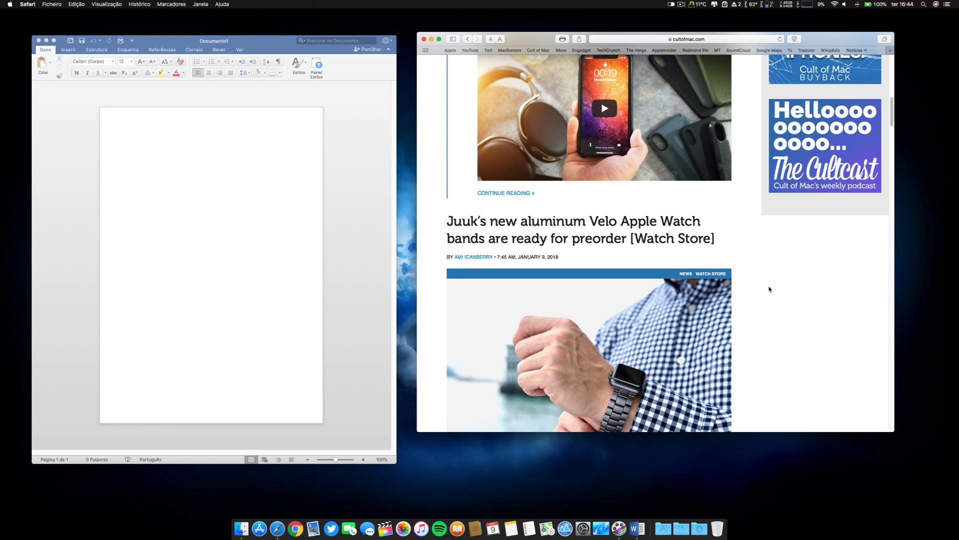
{"action": "scroll", "scroll_direction": "down", "scroll_amount": 3}
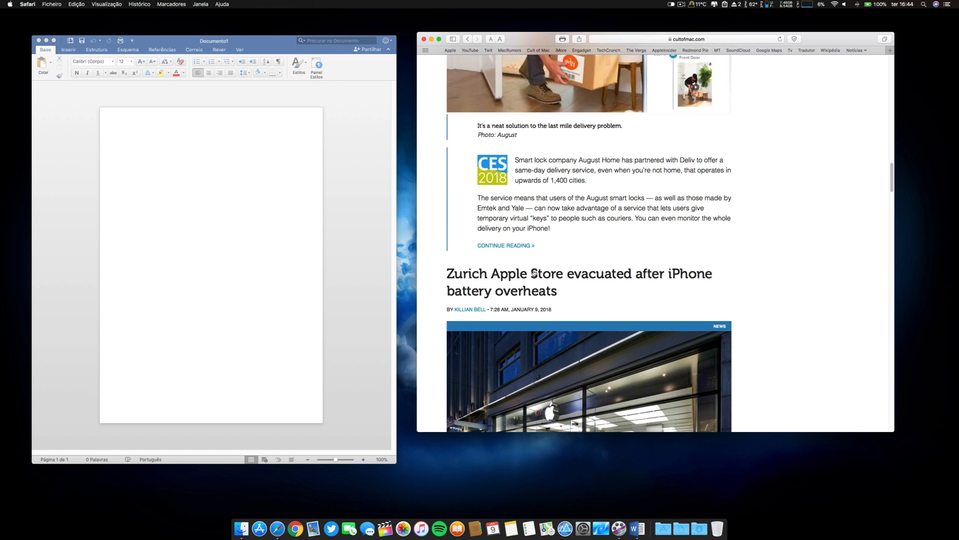
- Select the paragraph about August Home partnering with Deliv
{"action": "double_click", "coordinate": [494, 197]}
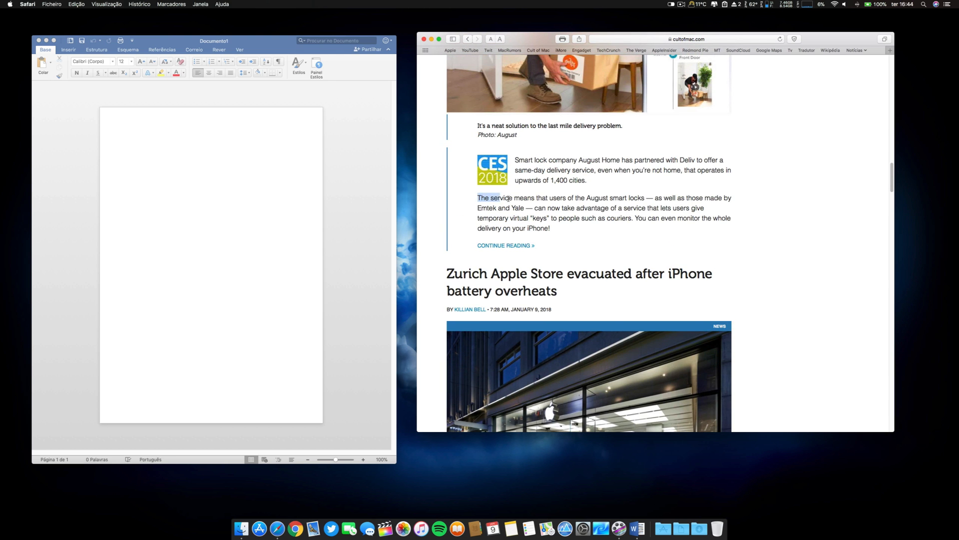
{"action": "left_click_drag", "start_coordinate": [478, 198], "coordinate": [636, 198]}
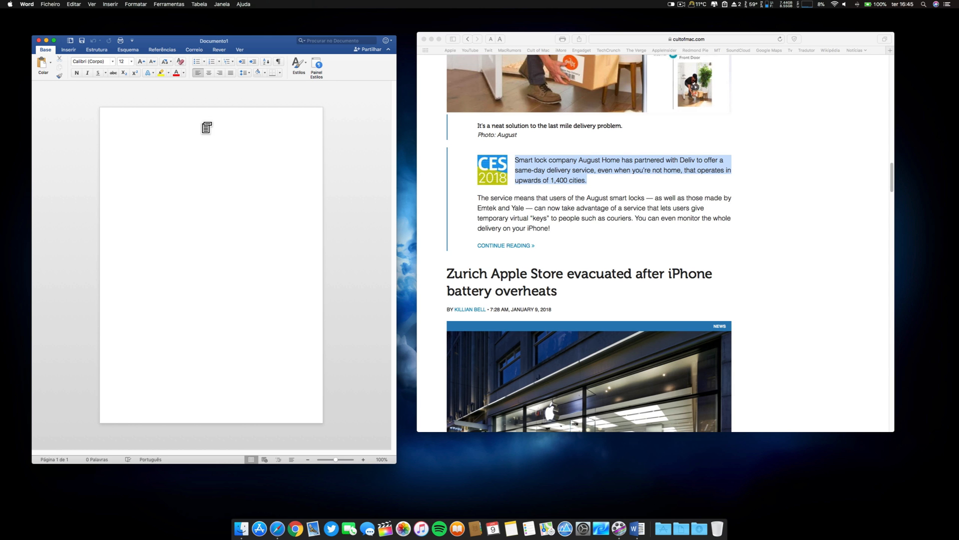
- Focus the blank Word document and show ClipMenu's clipboard history of copied passages
{"action": "left_click", "coordinate": [132, 136]}
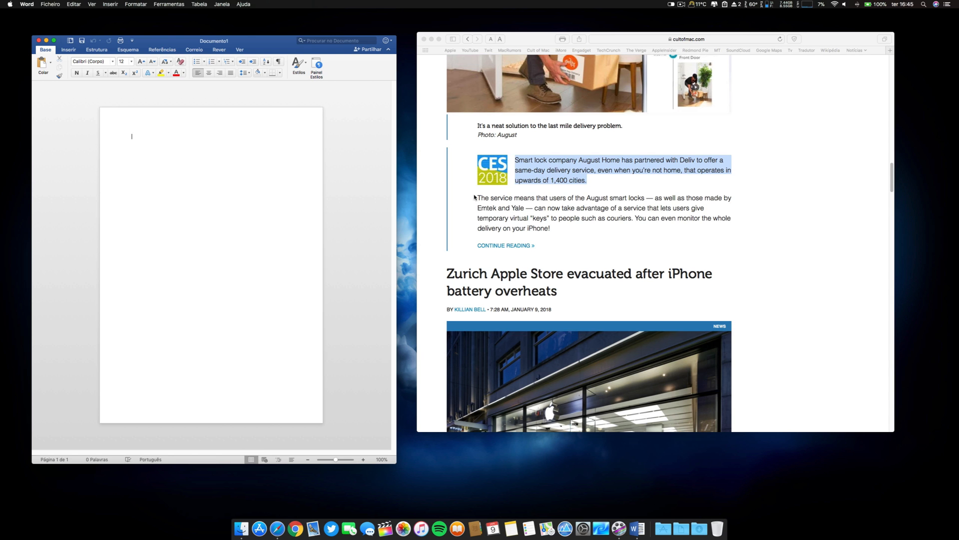
{"action": "mouse_move", "coordinate": [334, 168]}
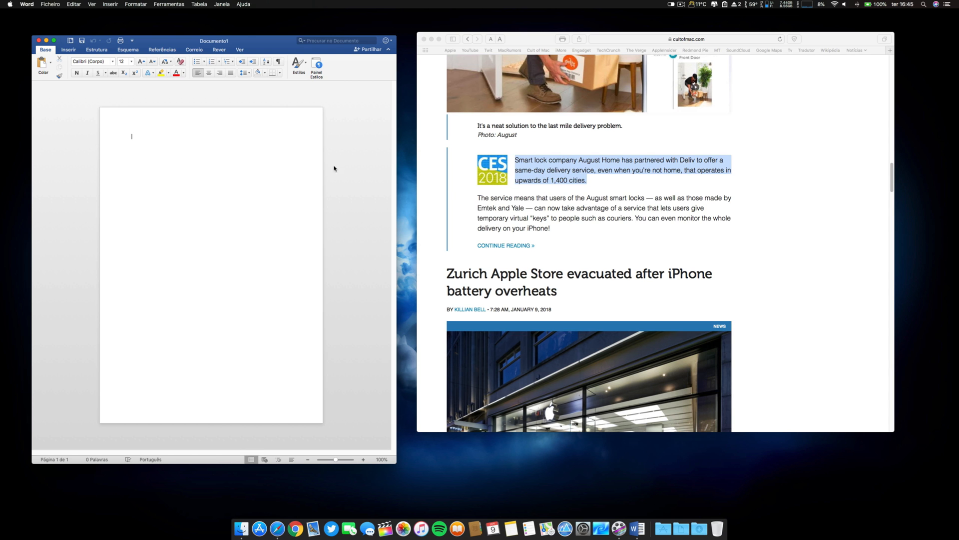
{"action": "mouse_move", "coordinate": [715, 8]}
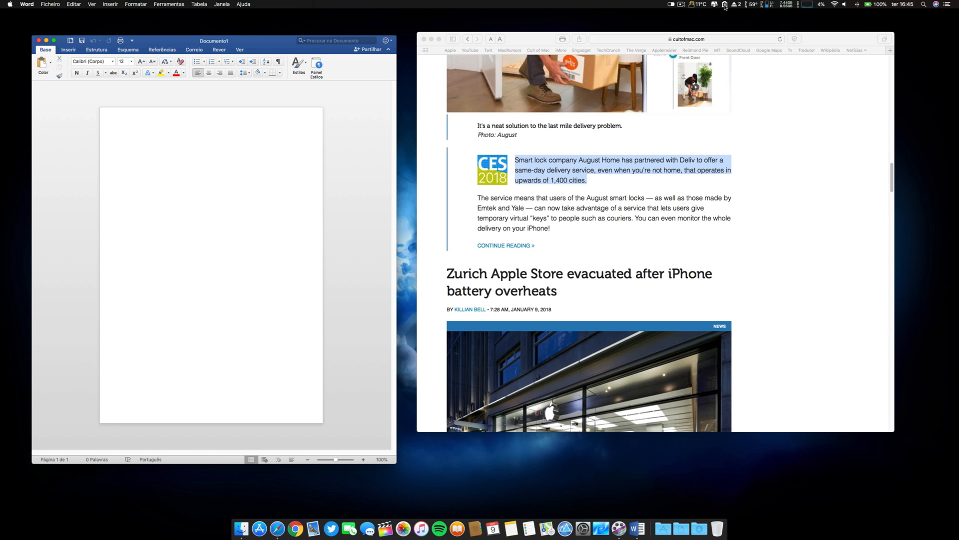
{"action": "left_click", "coordinate": [720, 6]}
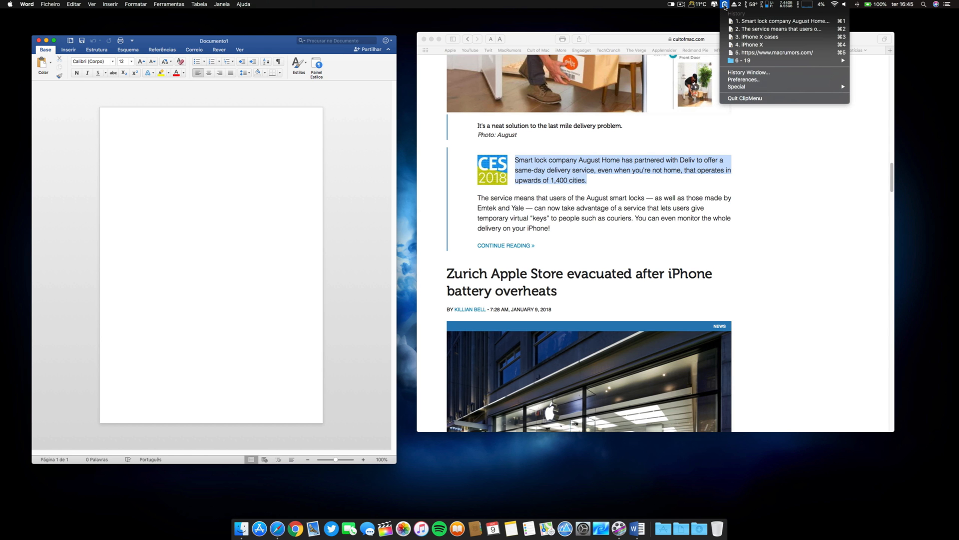
{"action": "mouse_move", "coordinate": [783, 21]}
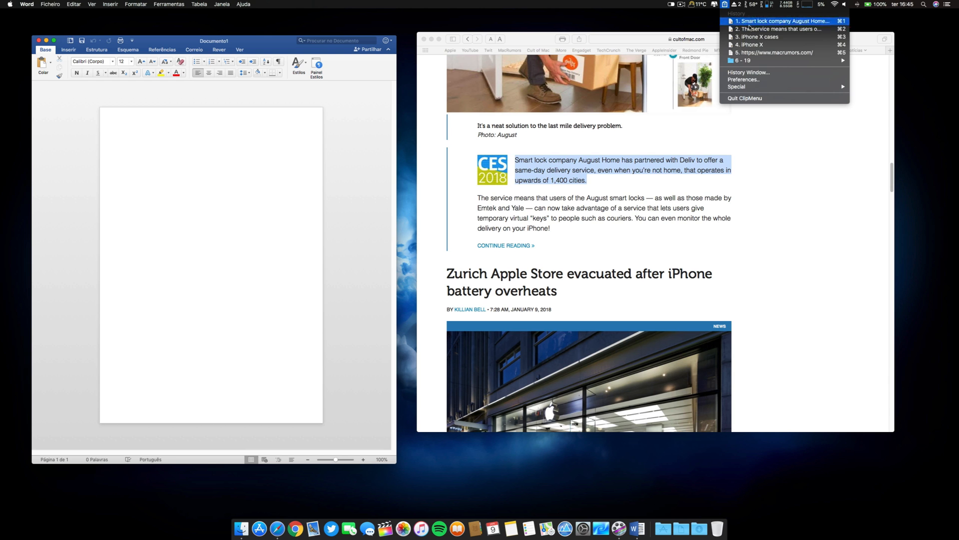
{"action": "mouse_move", "coordinate": [752, 45]}
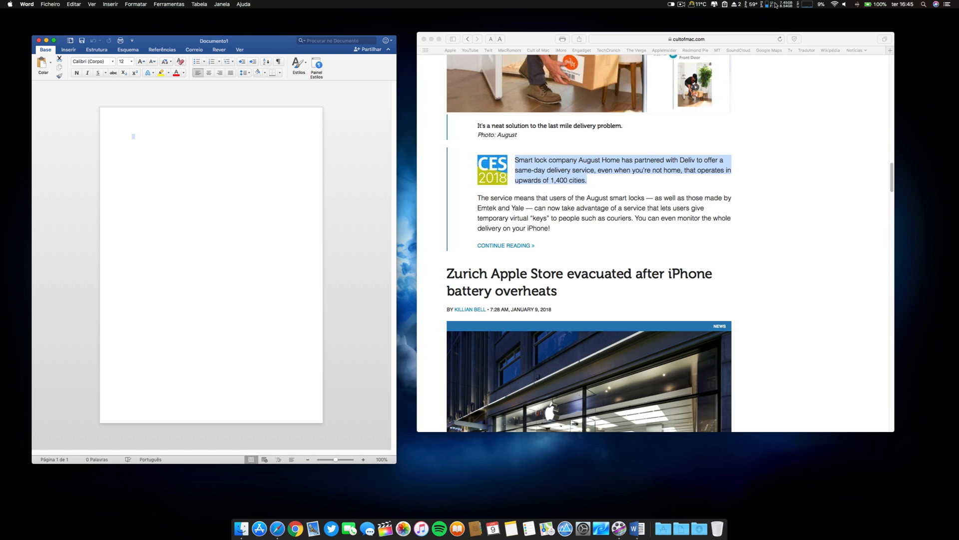
- Paste iPhone X, iPhone X cases and the Smart lock paragraph from ClipMenu history into Word
{"action": "left_click", "coordinate": [730, 4]}
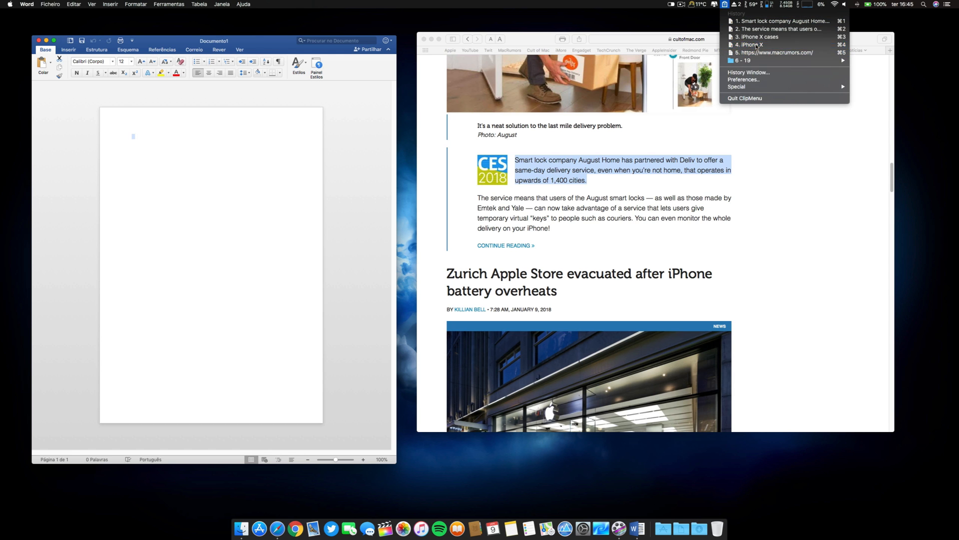
{"action": "left_click", "coordinate": [754, 45]}
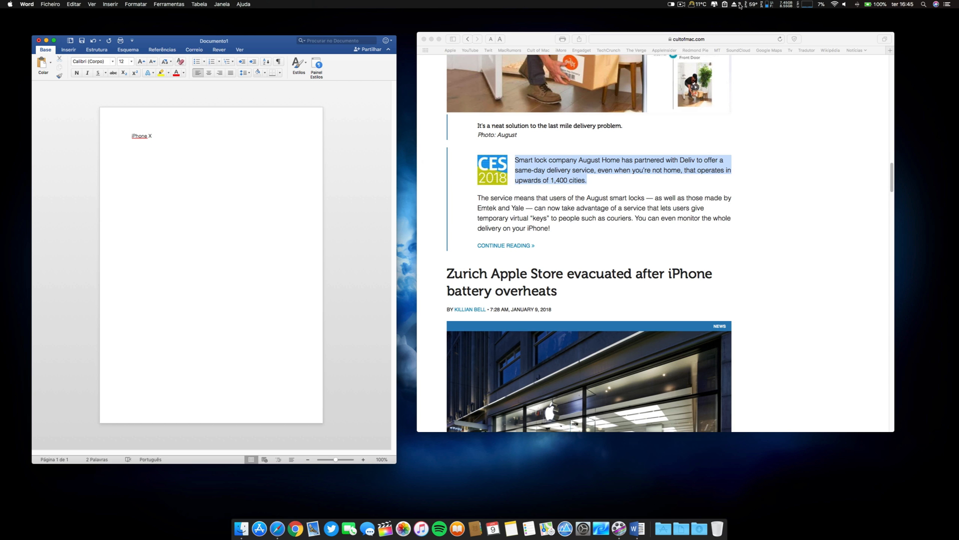
{"action": "left_click", "coordinate": [736, 5]}
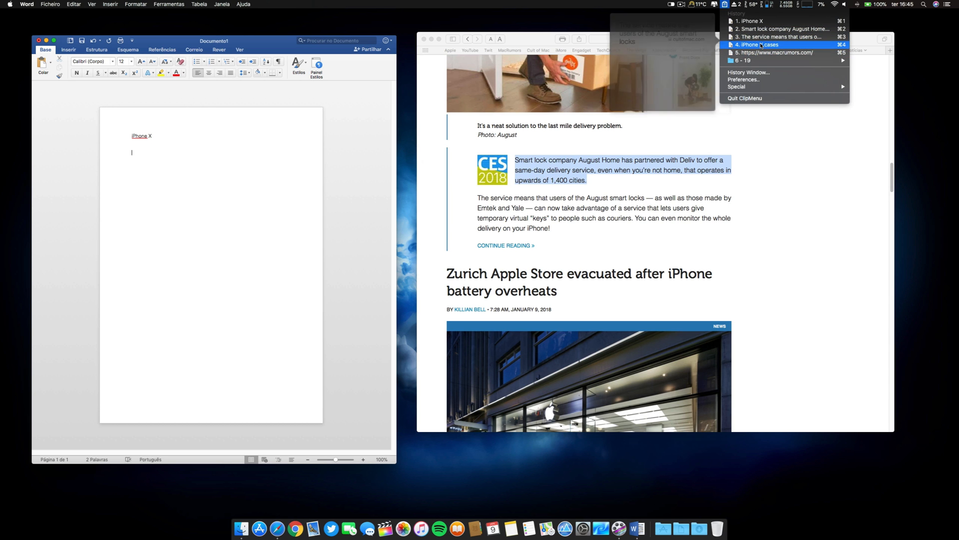
{"action": "left_click", "coordinate": [760, 45]}
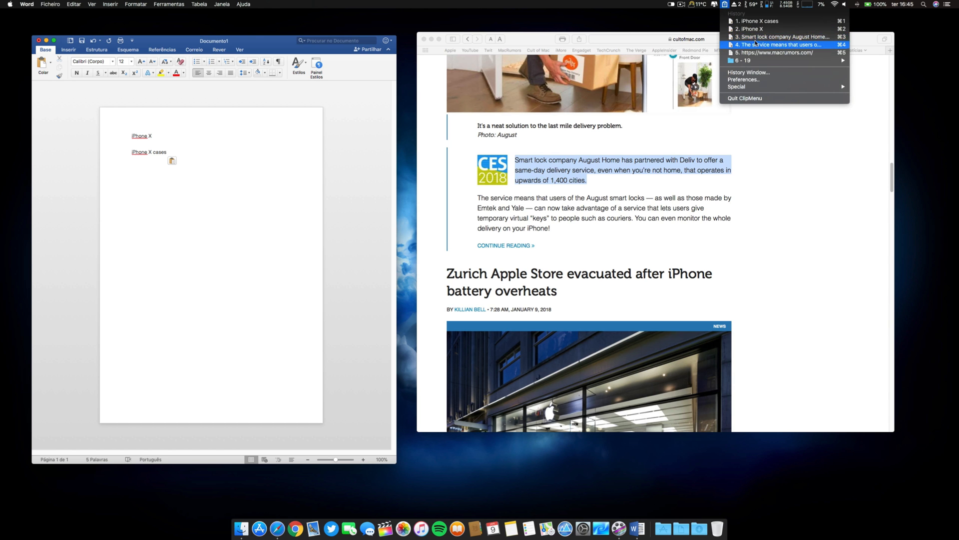
{"action": "left_click", "coordinate": [772, 45]}
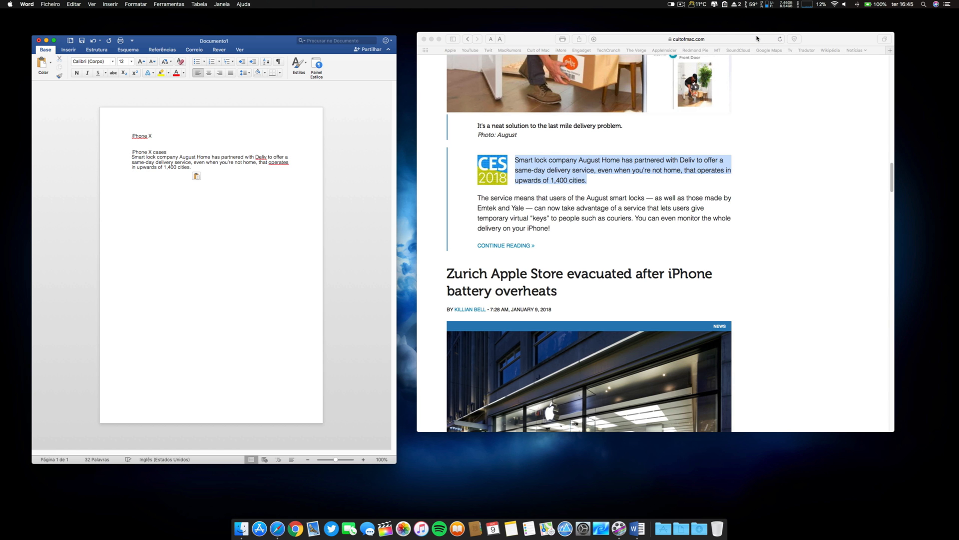
- Peek at Semulov's disk list, then reopen ClipMenu history to paste the August Home paragraph again
{"action": "left_click", "coordinate": [734, 6]}
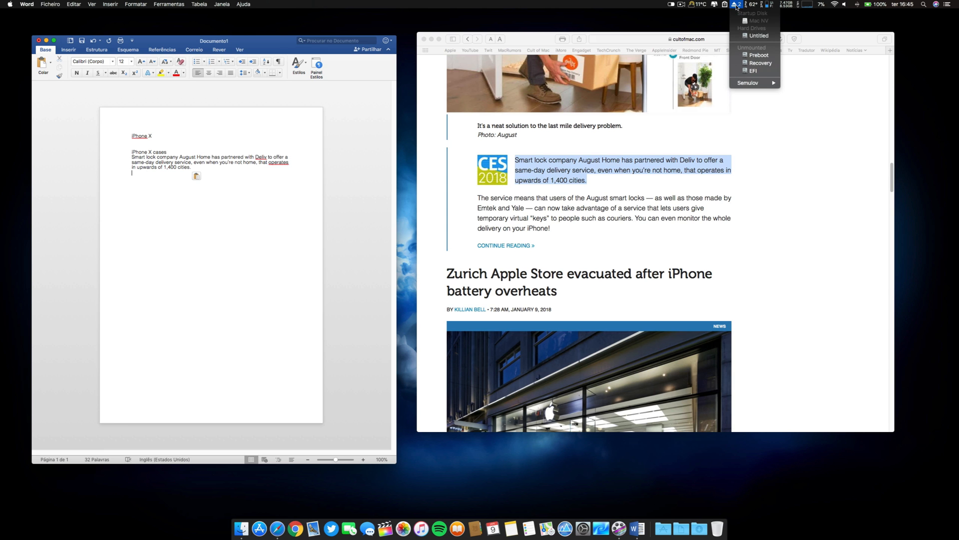
{"action": "left_click", "coordinate": [721, 4]}
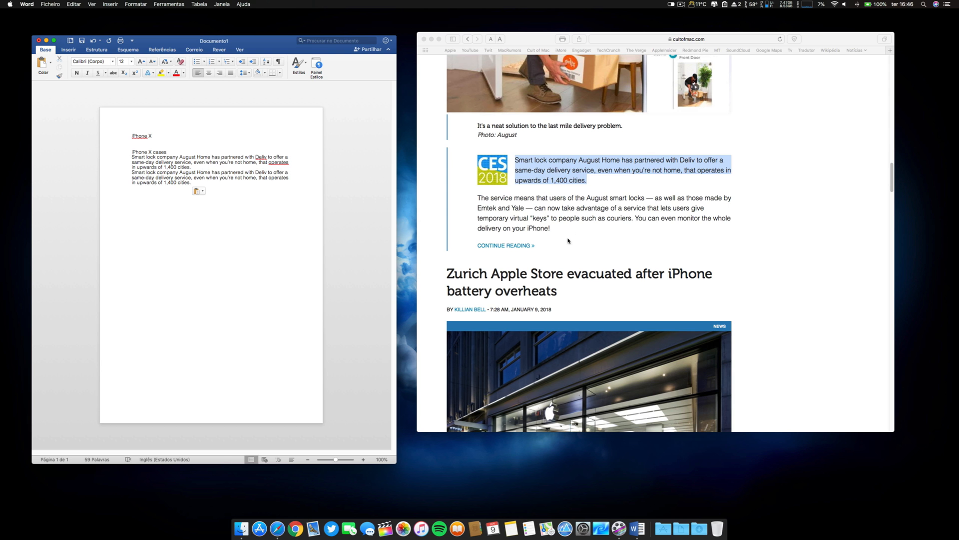
{"action": "scroll", "scroll_direction": "down", "scroll_amount": 3}
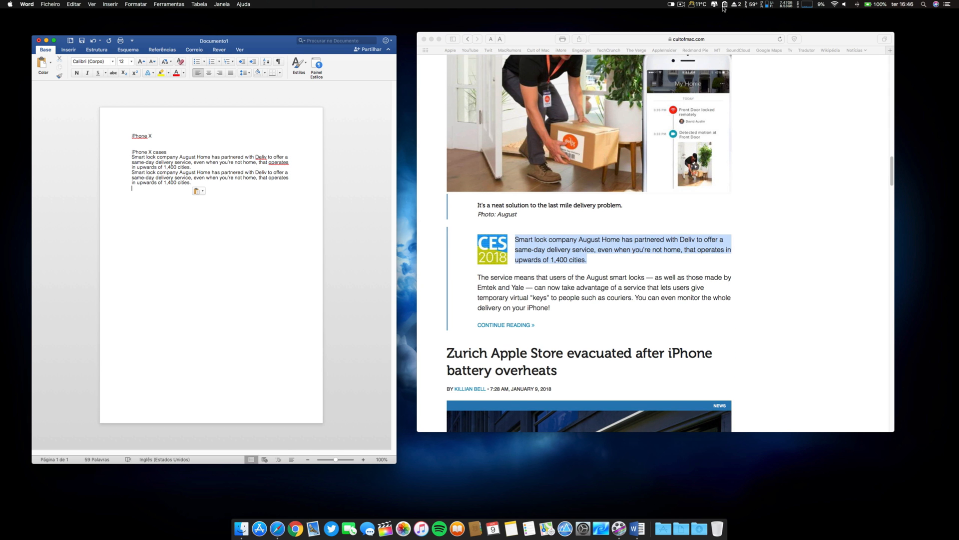
{"action": "left_click", "coordinate": [722, 5]}
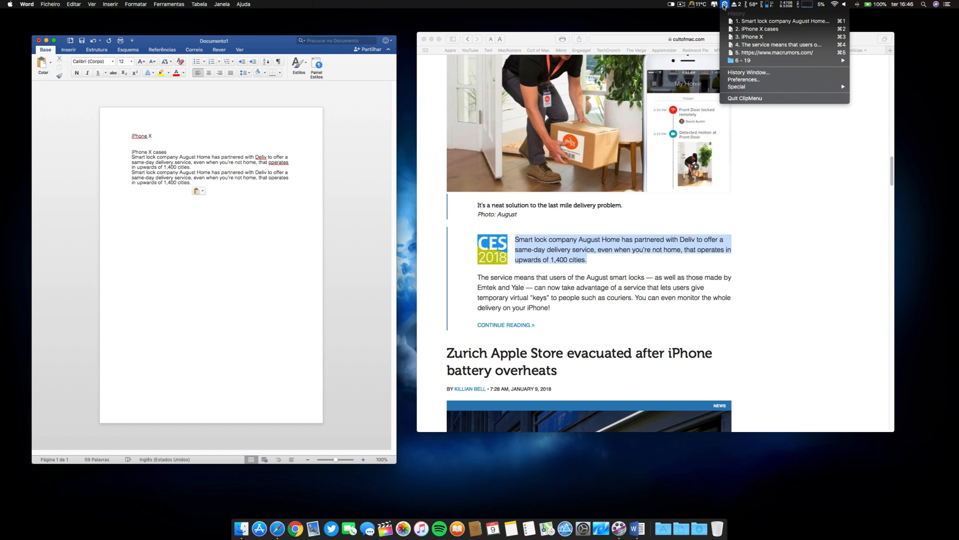
{"action": "mouse_move", "coordinate": [755, 59]}
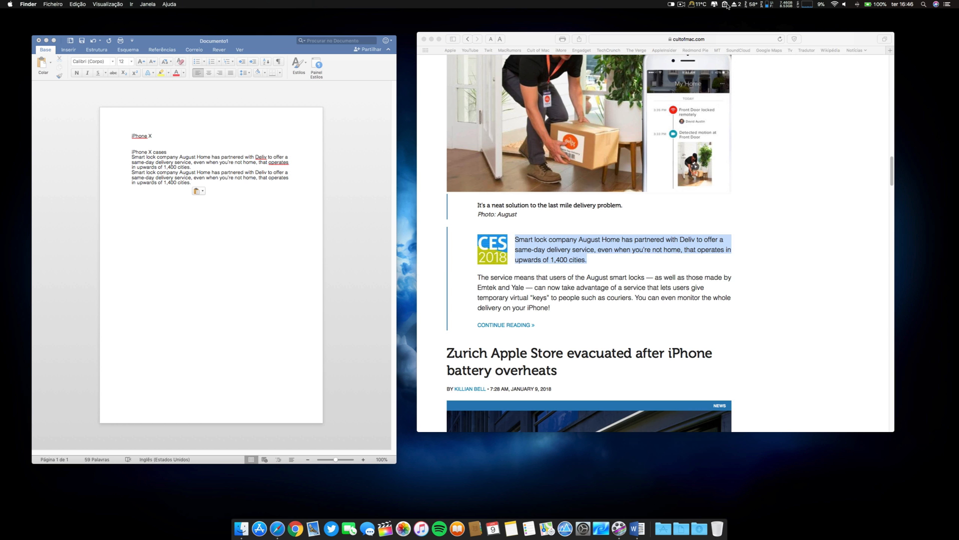
- Search clipmenu in Safari to reach the ClipMenu site, then clear windows to the desktop
{"action": "left_click", "coordinate": [686, 38]}
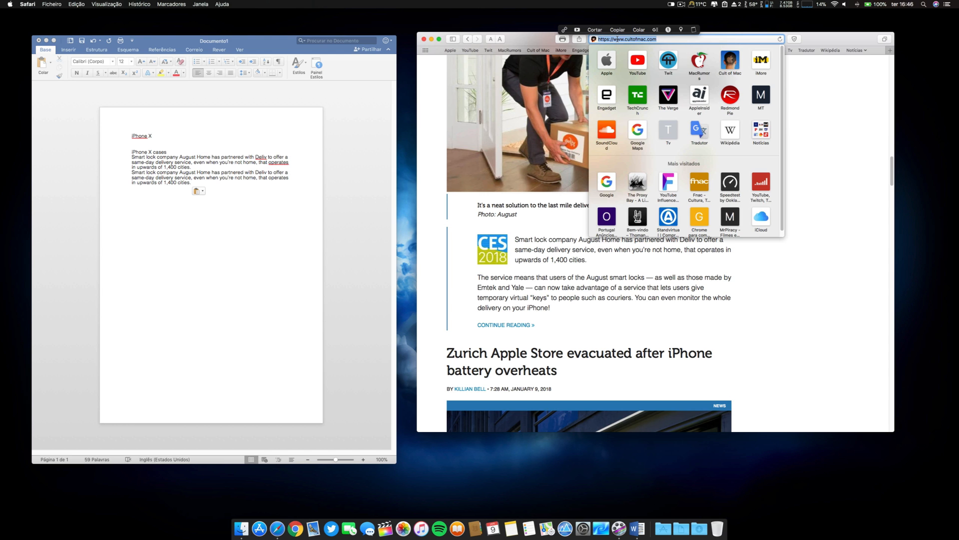
{"action": "type", "text": "clipmenu"}
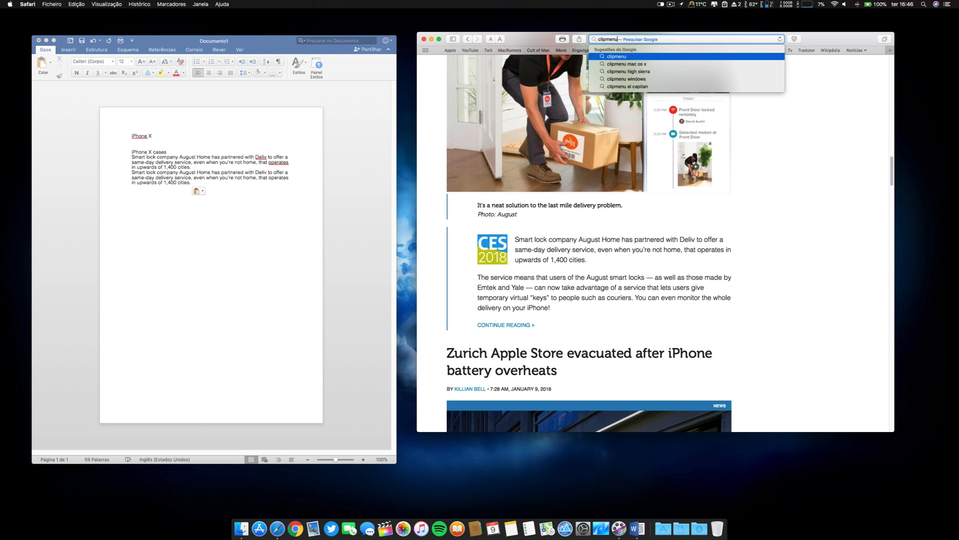
{"action": "left_click", "coordinate": [627, 64]}
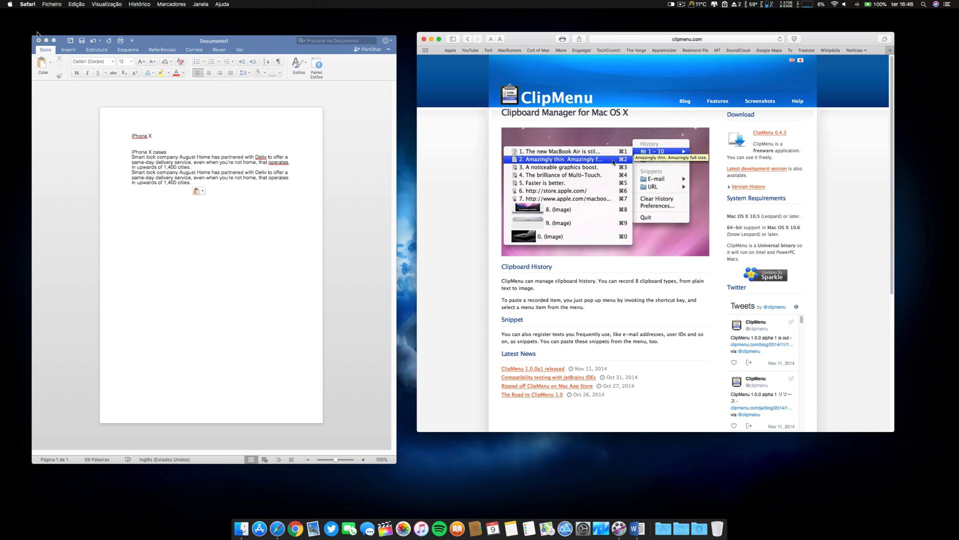
{"action": "left_click", "coordinate": [28, 38]}
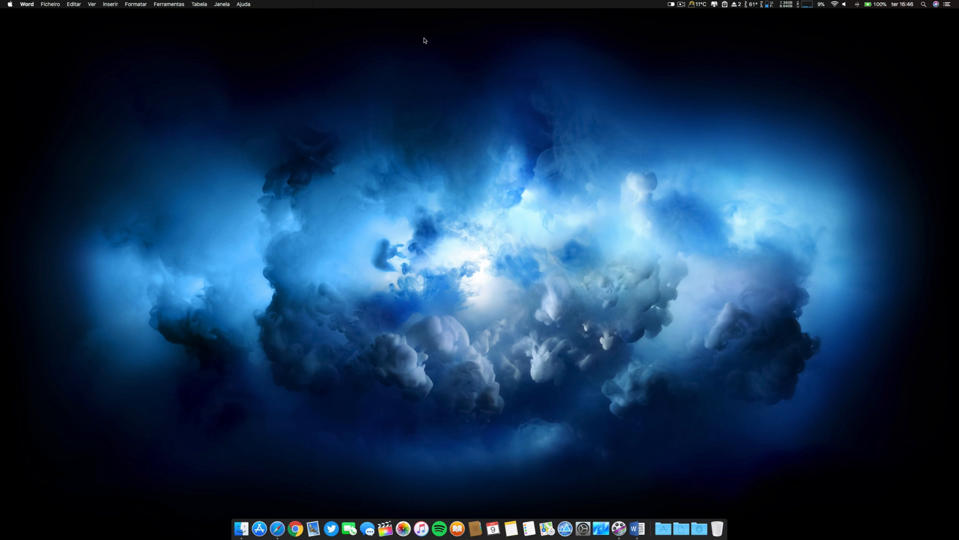
{"action": "mouse_move", "coordinate": [866, 65]}
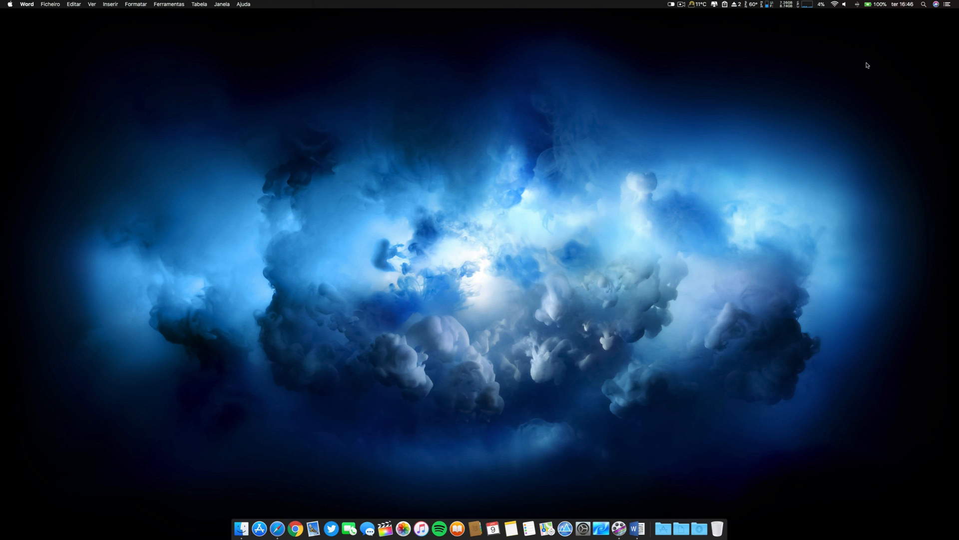
{"action": "mouse_move", "coordinate": [852, 105]}
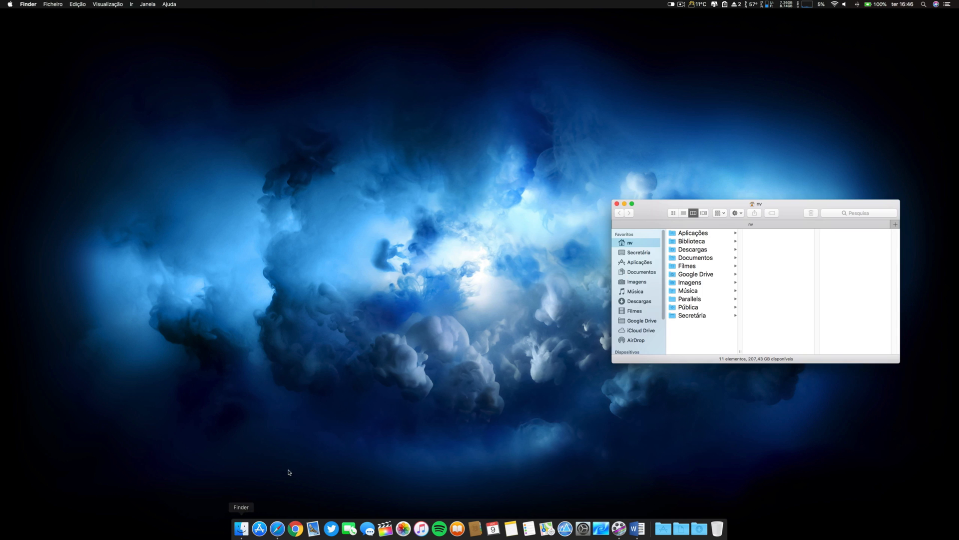
- Close the home folder window and open the Finder menu toward Preferências
{"action": "left_click", "coordinate": [618, 212]}
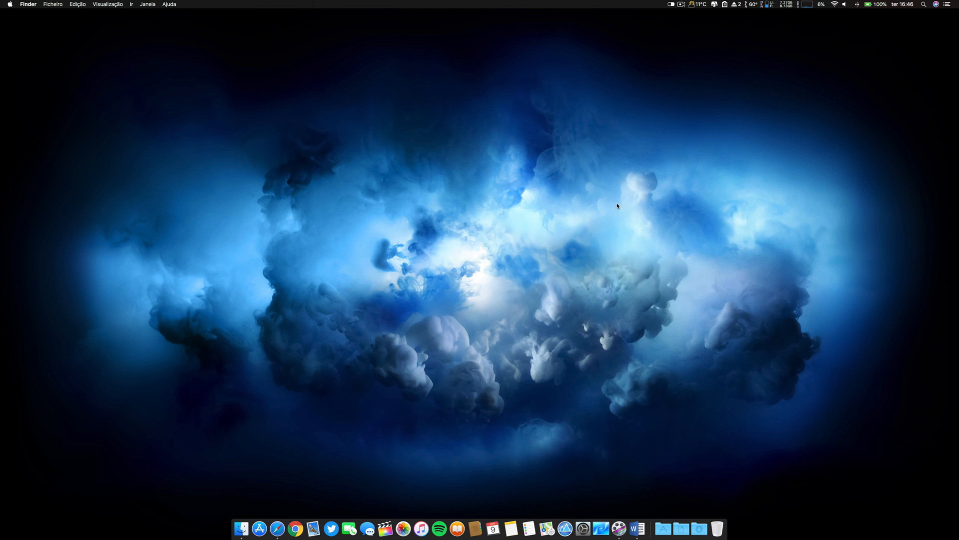
{"action": "mouse_move", "coordinate": [909, 36]}
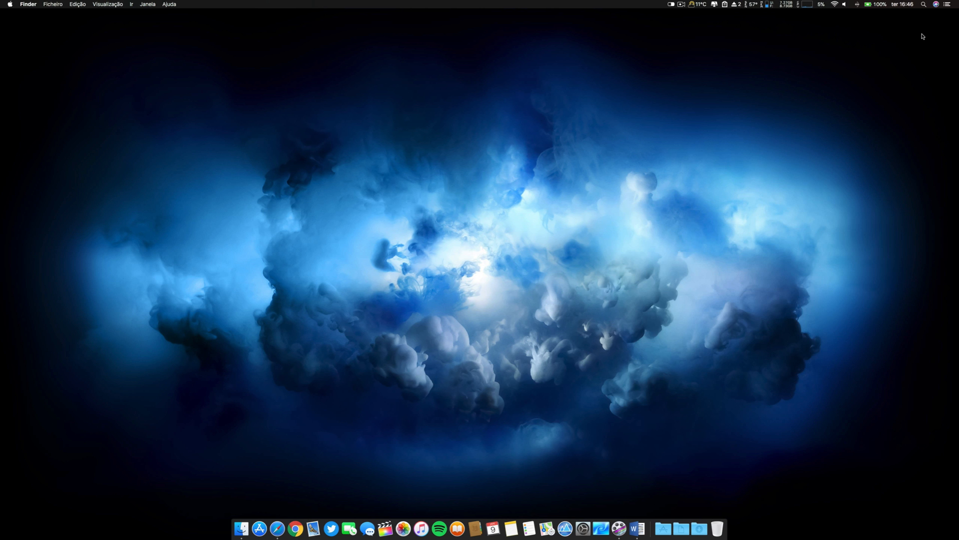
{"action": "mouse_move", "coordinate": [893, 79]}
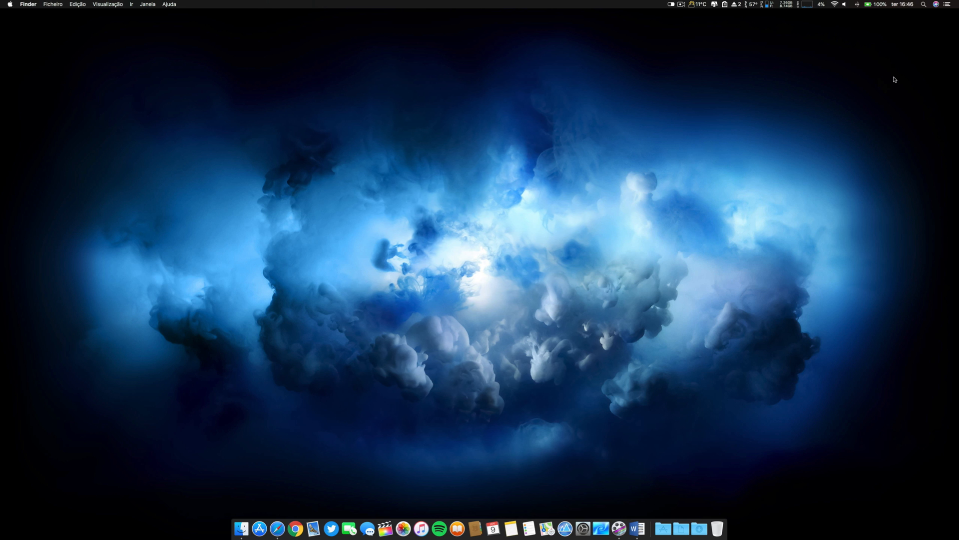
{"action": "mouse_move", "coordinate": [905, 34]}
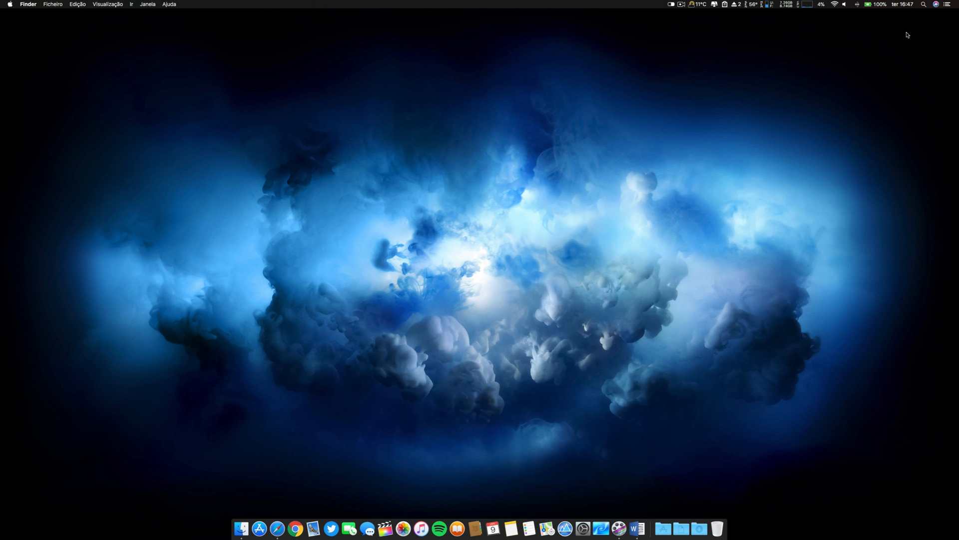
{"action": "mouse_move", "coordinate": [922, 81]}
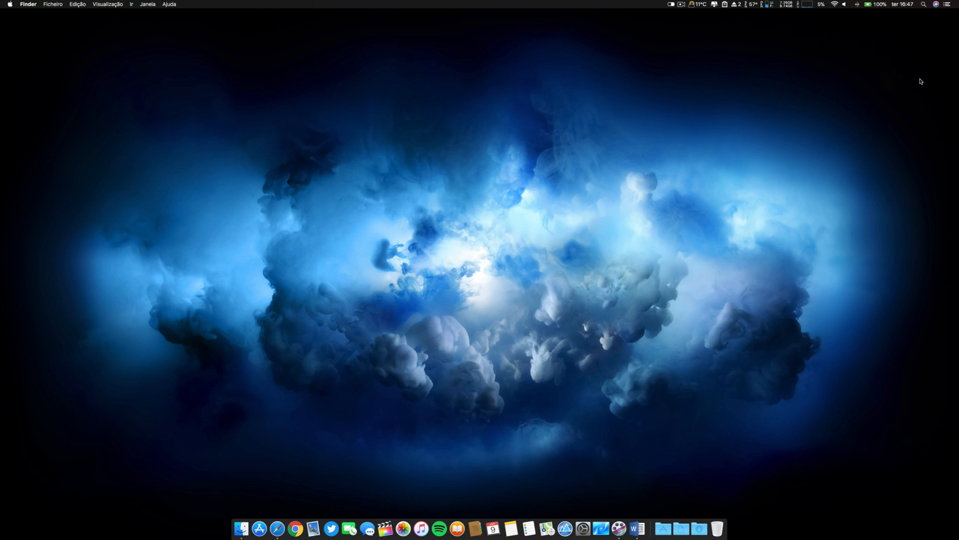
{"action": "mouse_move", "coordinate": [894, 106]}
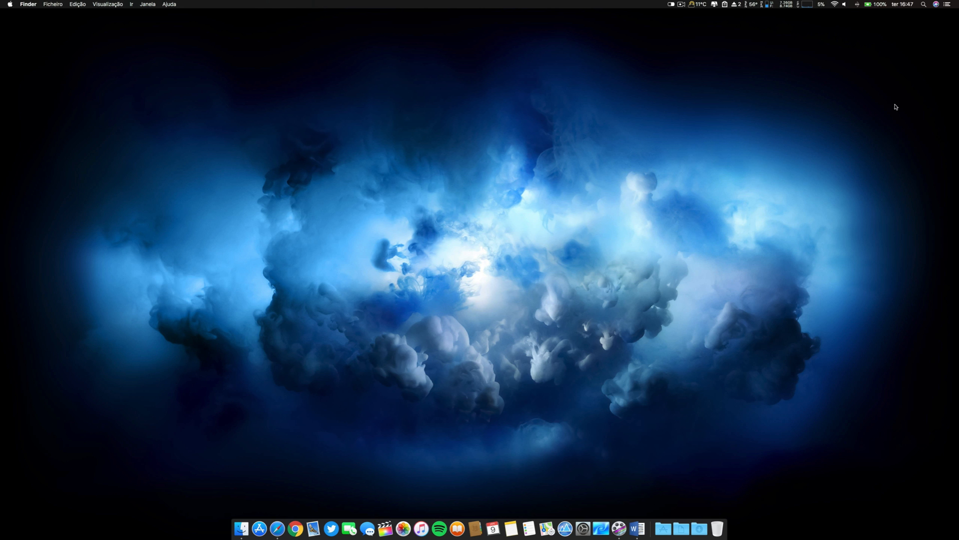
{"action": "mouse_move", "coordinate": [296, 240]}
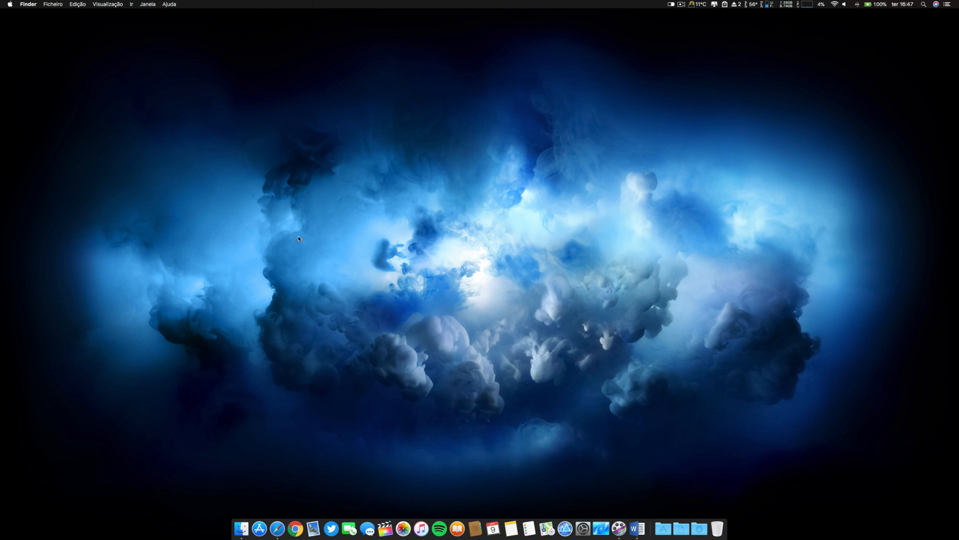
{"action": "mouse_move", "coordinate": [60, 103]}
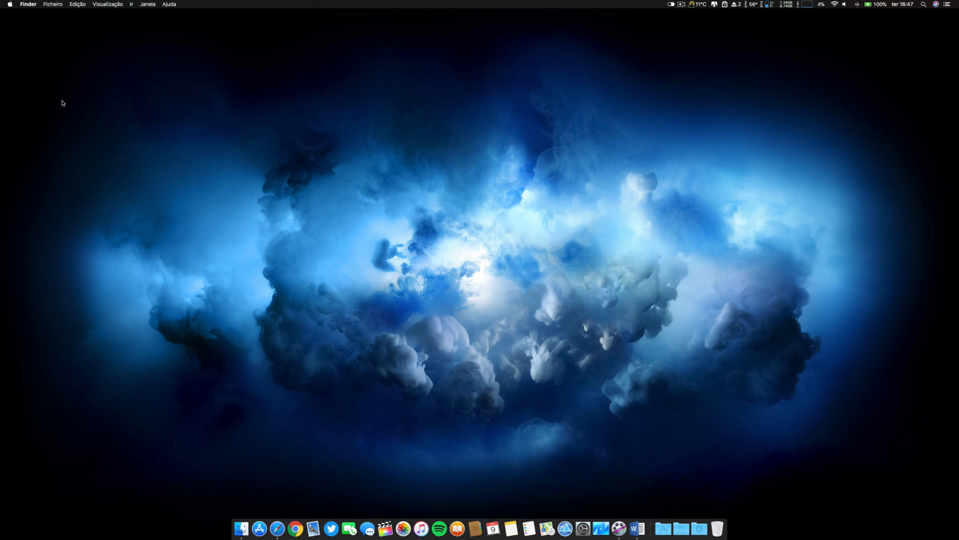
{"action": "left_click", "coordinate": [28, 4]}
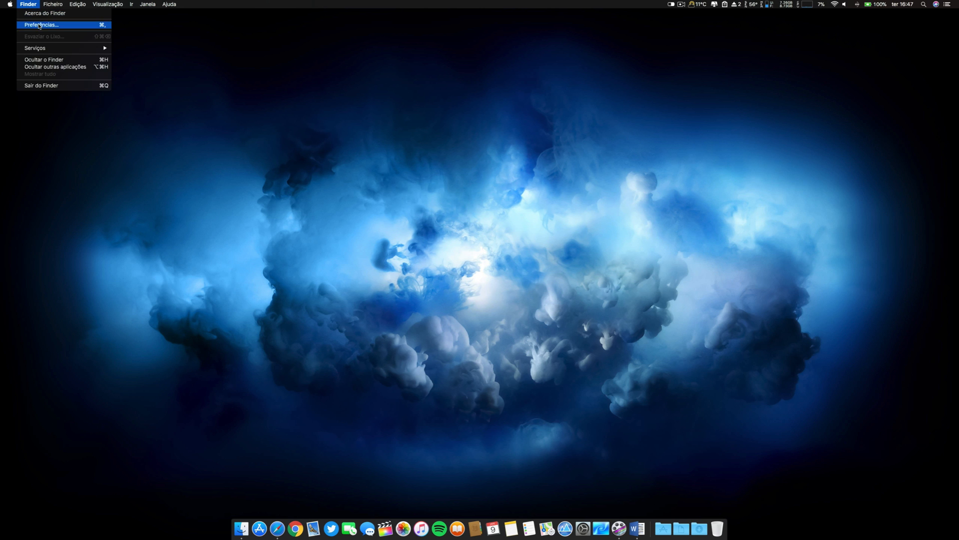
- In Finder Preferences > Geral, toggle 'Discos rígidos' on and off, then close the window
{"action": "left_click", "coordinate": [40, 24]}
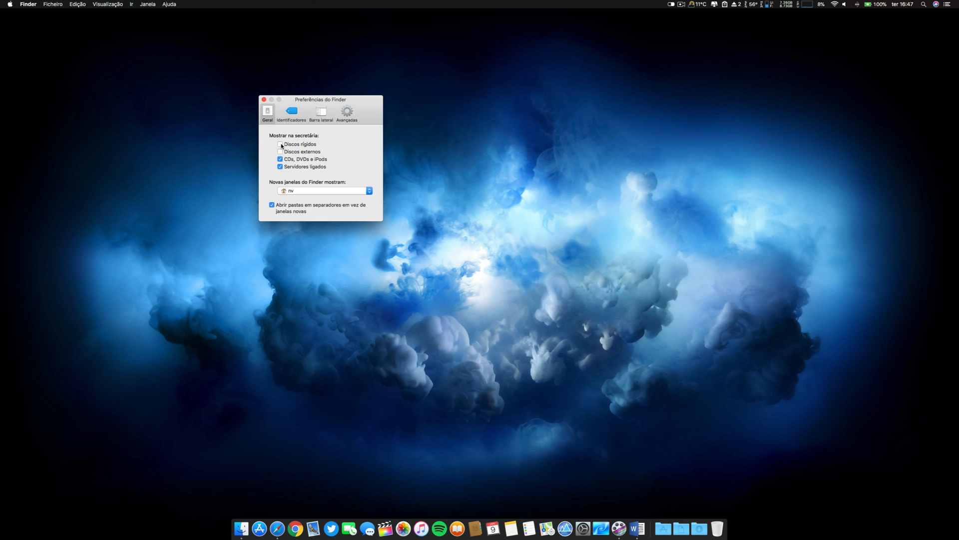
{"action": "left_click", "coordinate": [270, 144]}
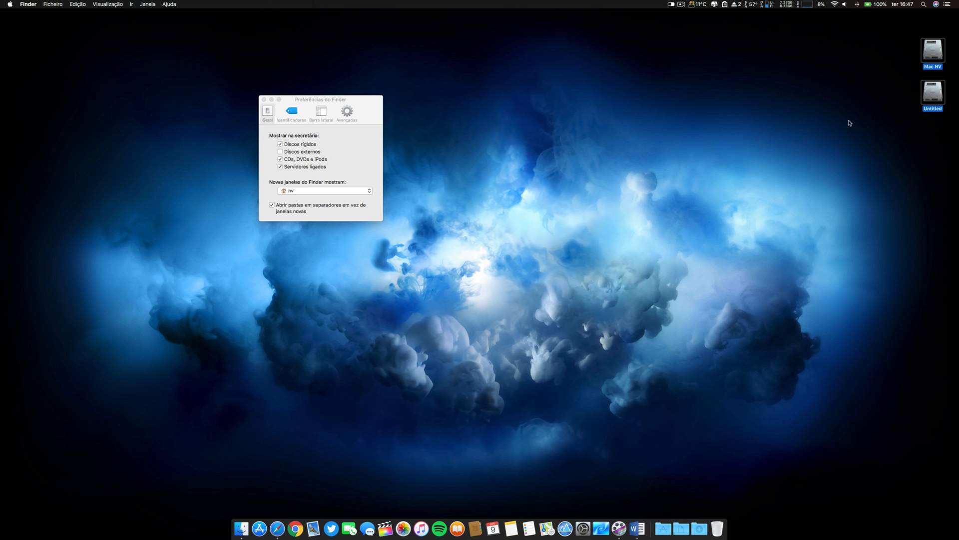
{"action": "mouse_move", "coordinate": [240, 193]}
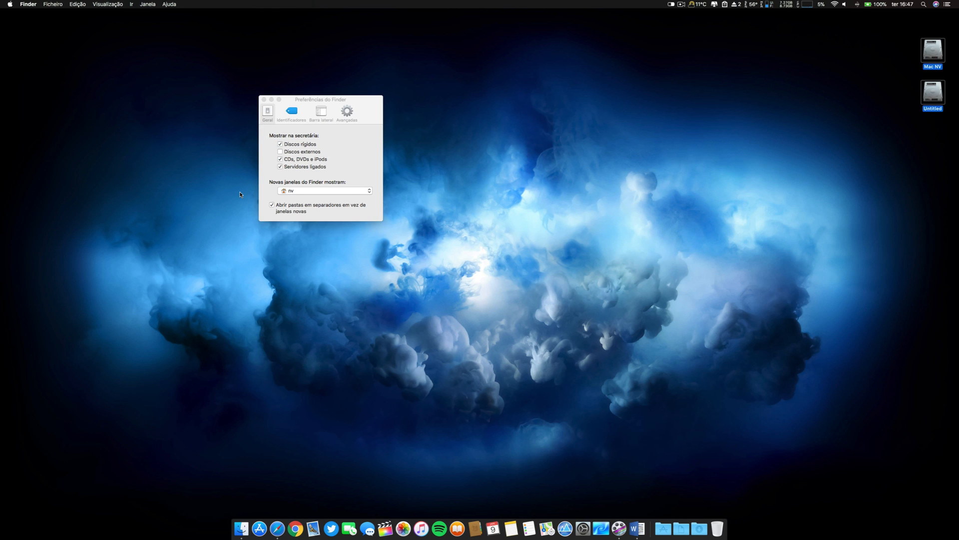
{"action": "left_click", "coordinate": [279, 144]}
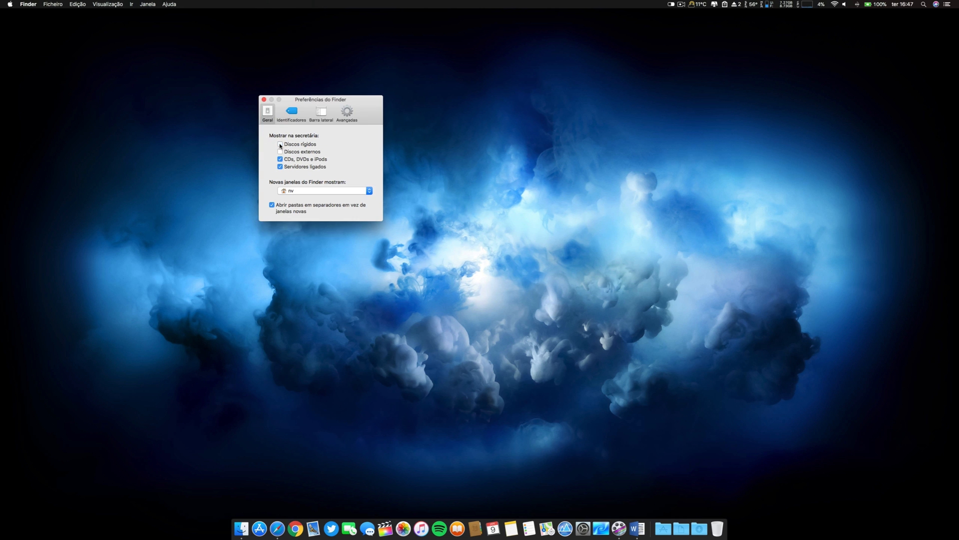
{"action": "left_click", "coordinate": [280, 144]}
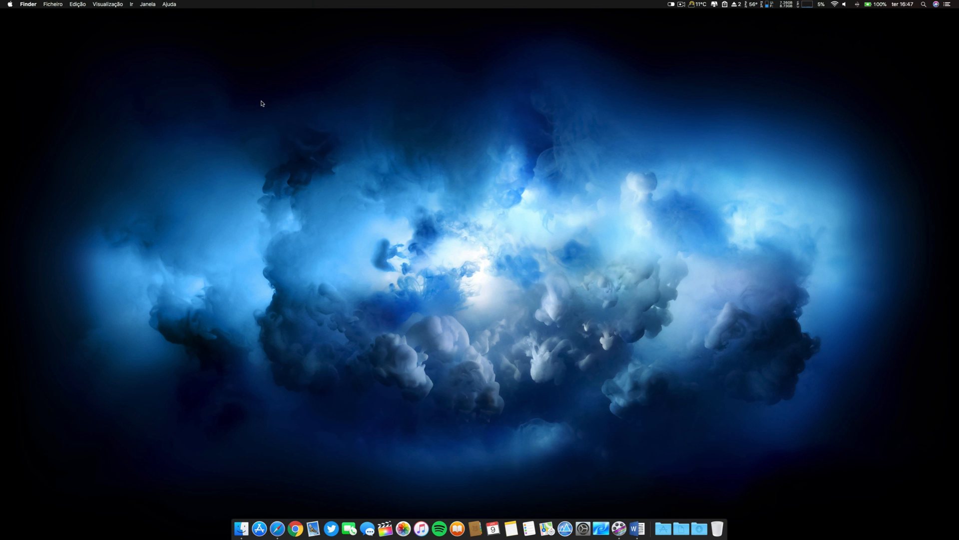
{"action": "mouse_move", "coordinate": [663, 527]}
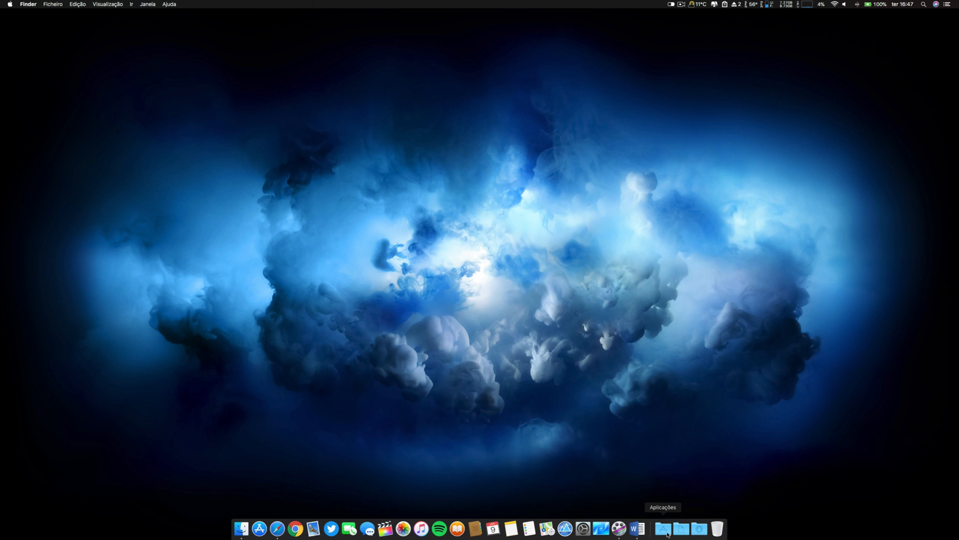
{"action": "left_click", "coordinate": [668, 527]}
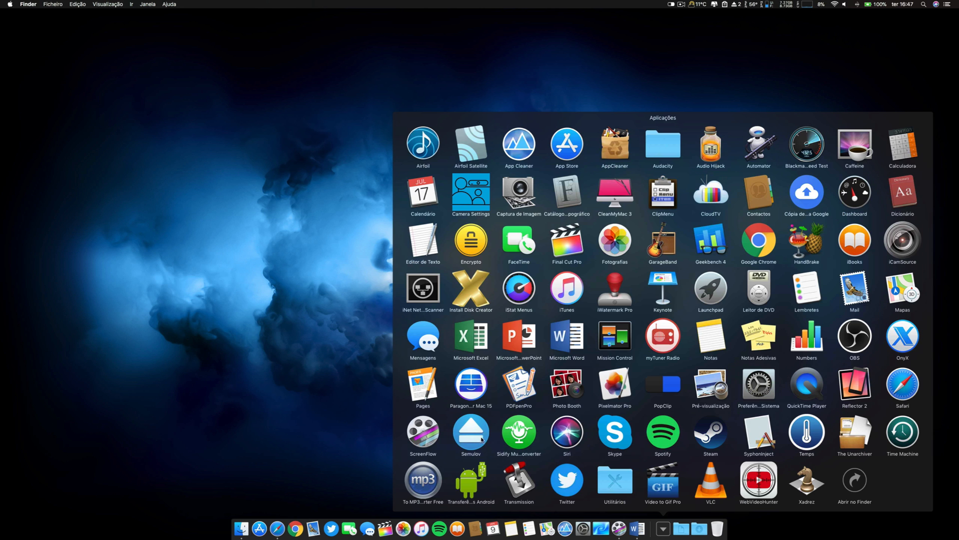
{"action": "mouse_move", "coordinate": [473, 459]}
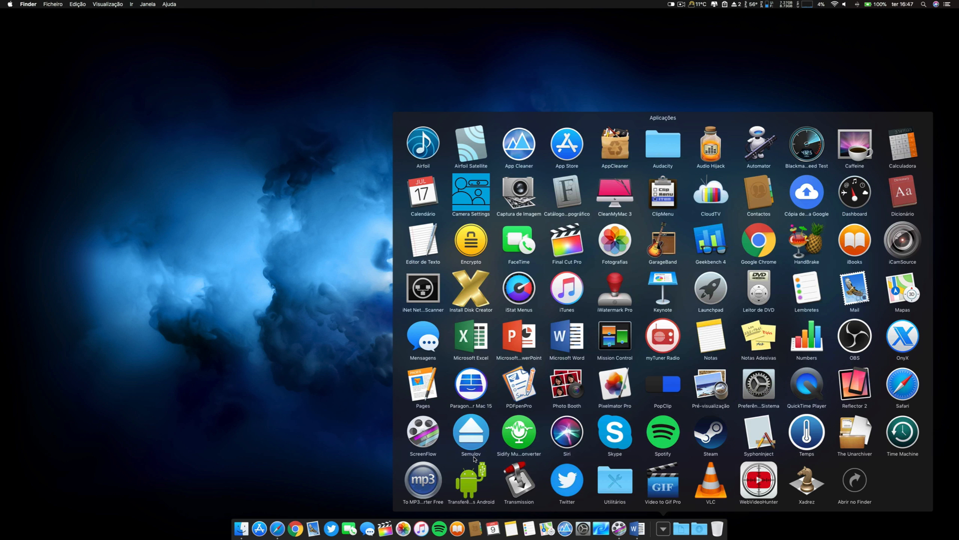
{"action": "mouse_move", "coordinate": [333, 406]}
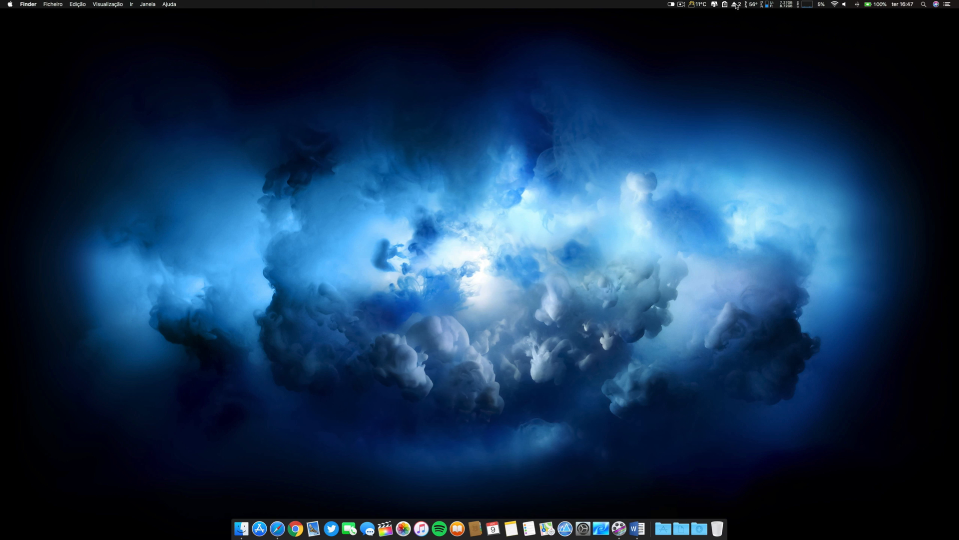
- Show Semulov's menu-bar disk list, dismiss the desktop context menu, and reopen the list
{"action": "left_click", "coordinate": [736, 4]}
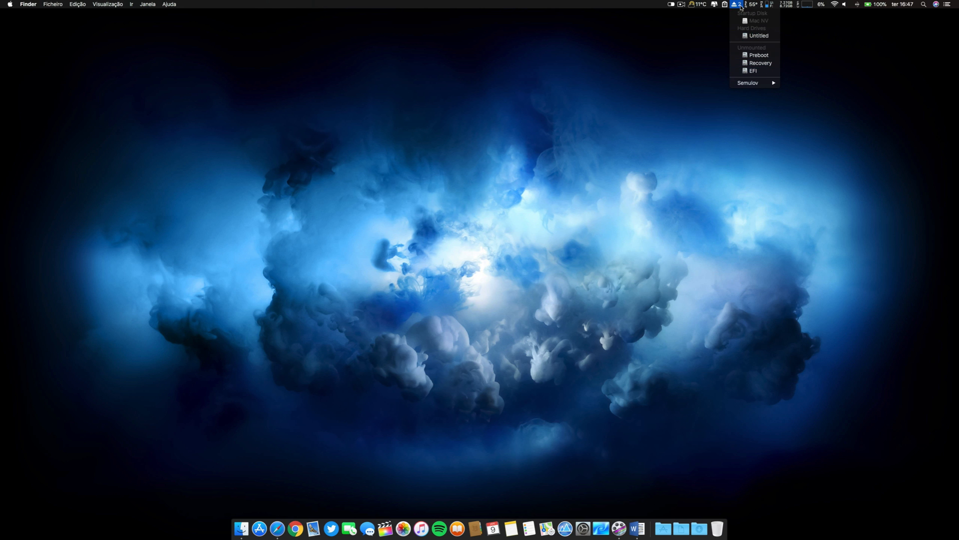
{"action": "mouse_move", "coordinate": [758, 55]}
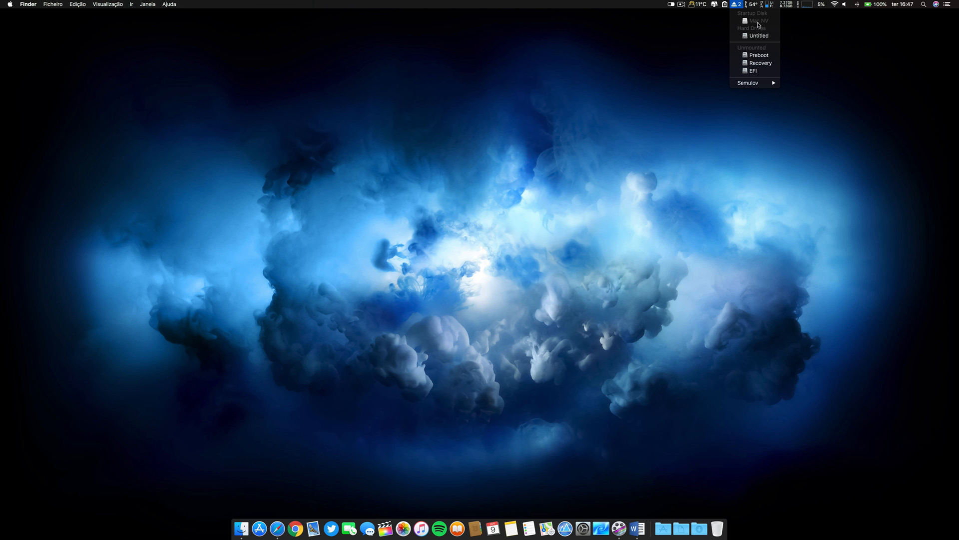
{"action": "mouse_move", "coordinate": [760, 62]}
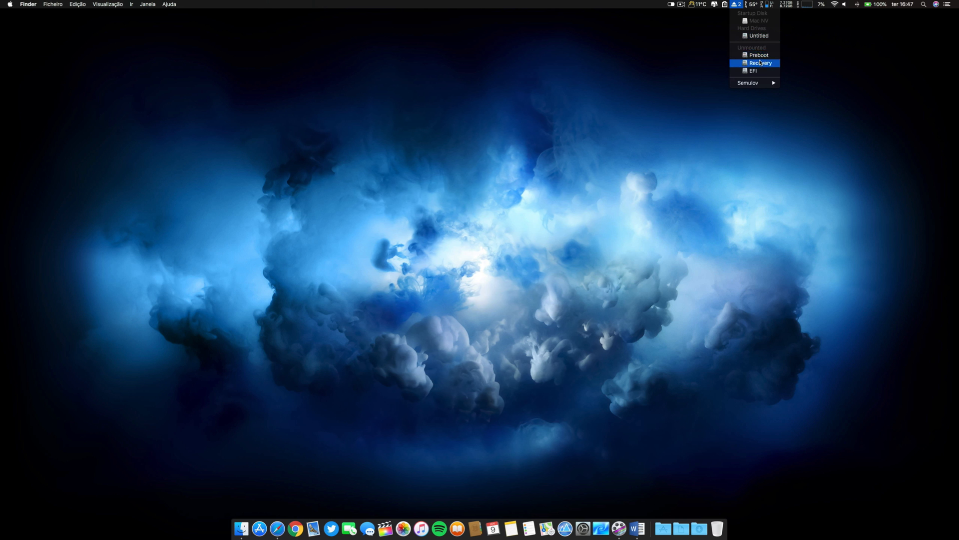
{"action": "mouse_move", "coordinate": [698, 70]}
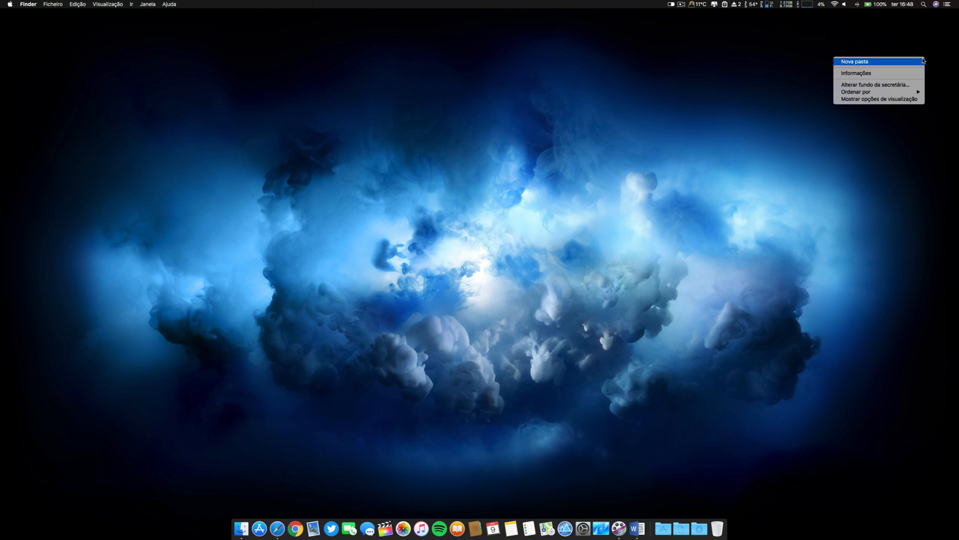
{"action": "left_click", "coordinate": [862, 61]}
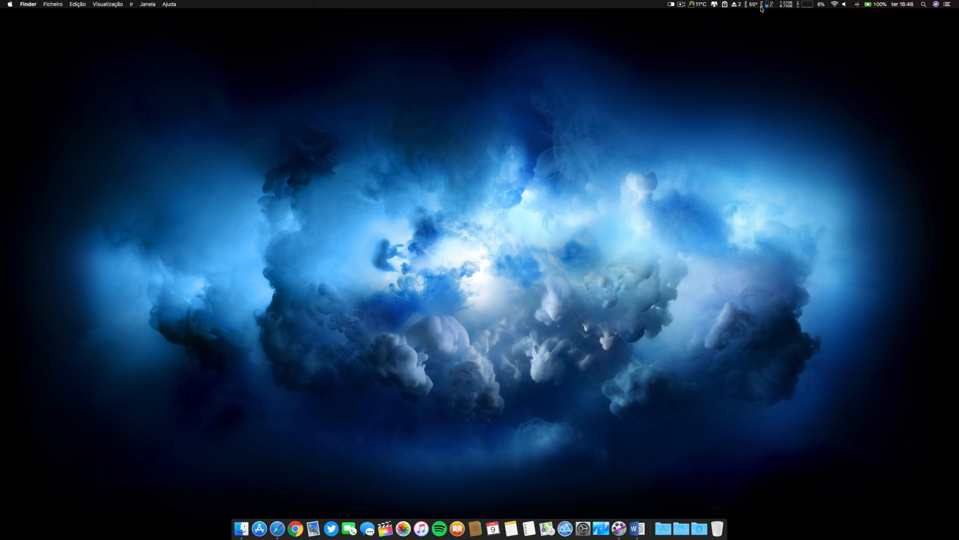
{"action": "left_click", "coordinate": [733, 6]}
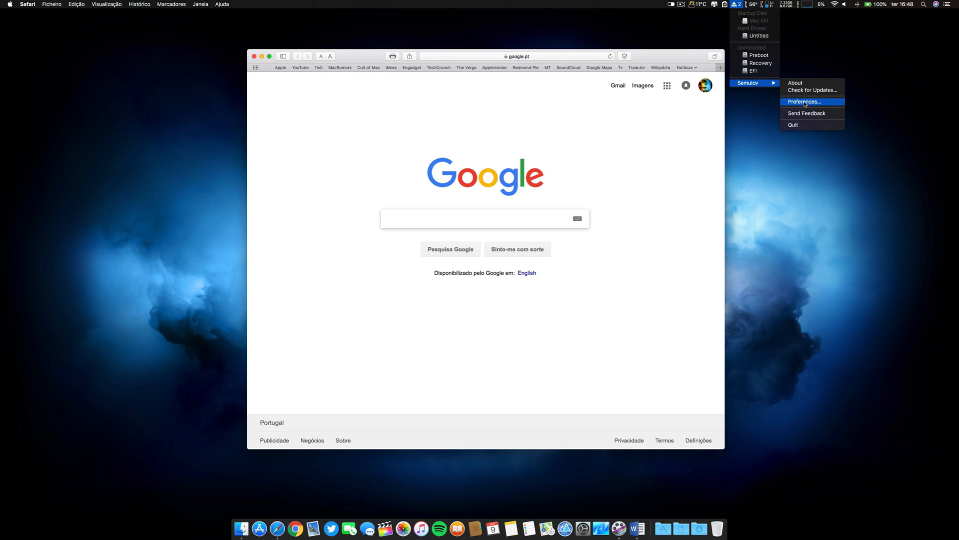
- View Semulov's Preferences window and close it again
{"action": "left_click", "coordinate": [804, 101]}
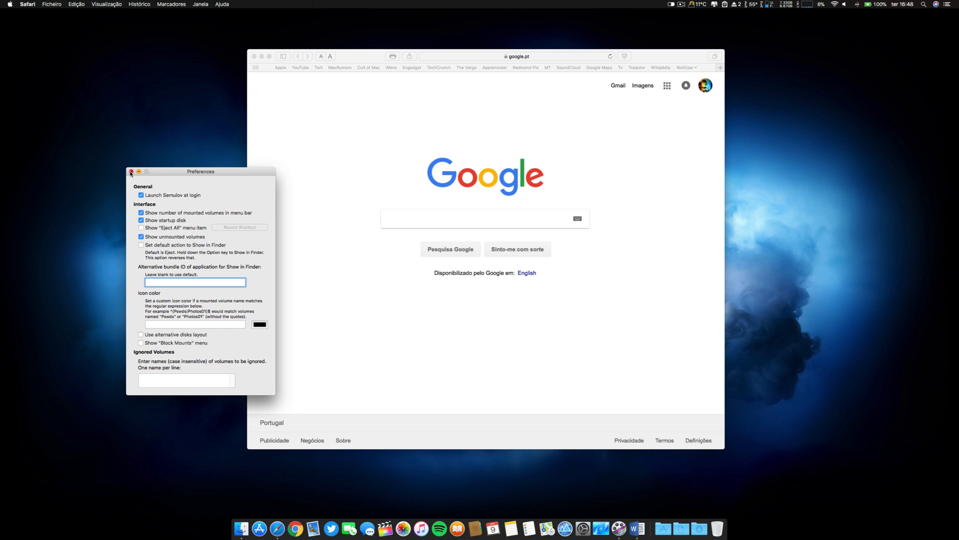
{"action": "left_click", "coordinate": [133, 171]}
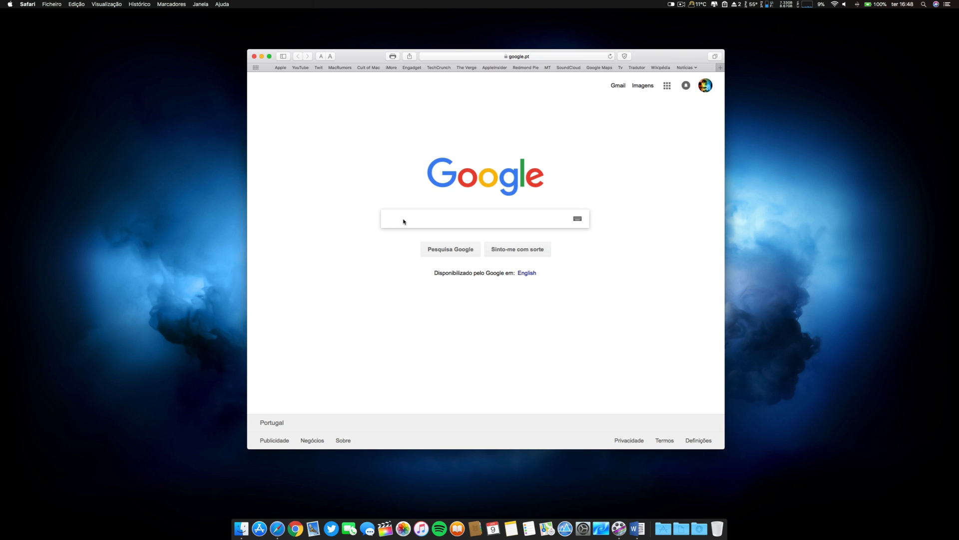
- Search Google for 'semulov mac' via the suggestion and open the kainjow result
{"action": "type", "text": "new"}
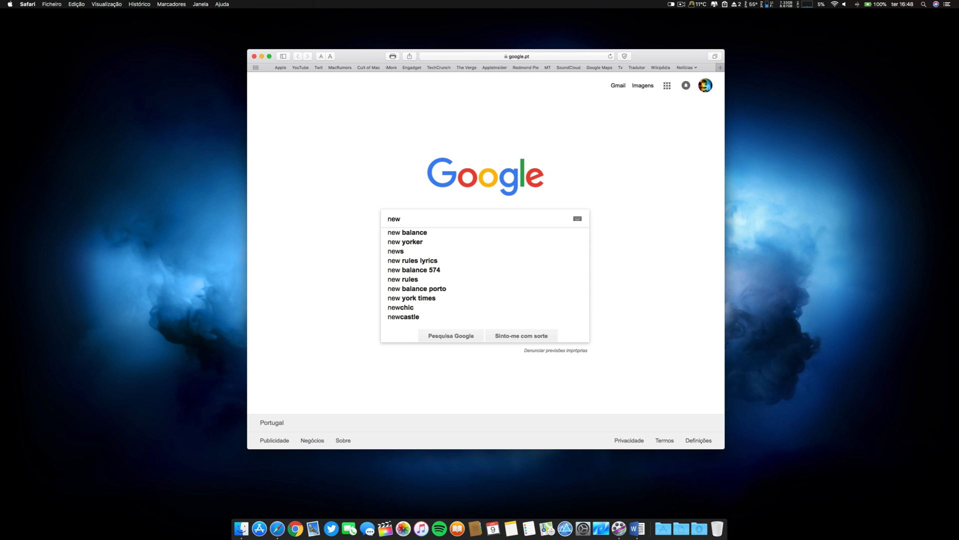
{"action": "key", "text": "Backspace"}
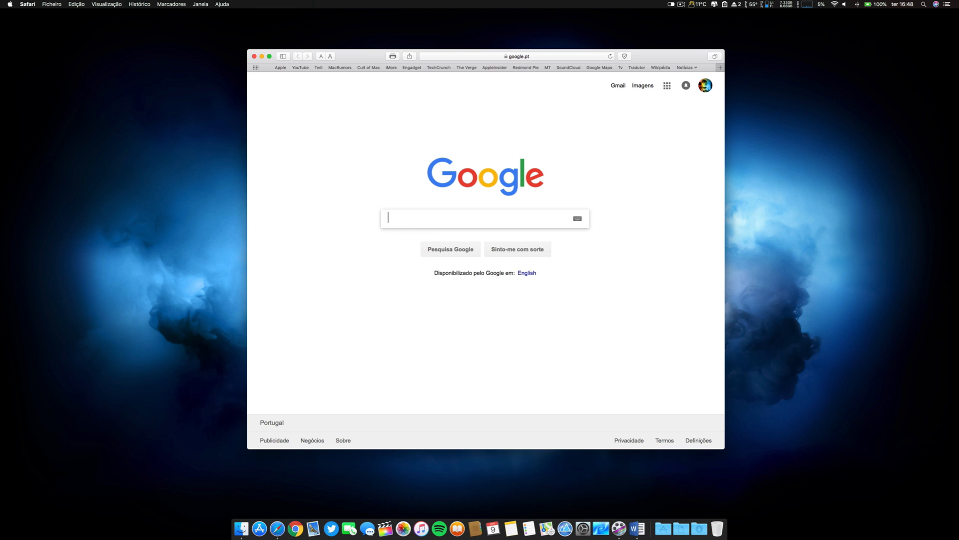
{"action": "type", "text": "semulov alternative"}
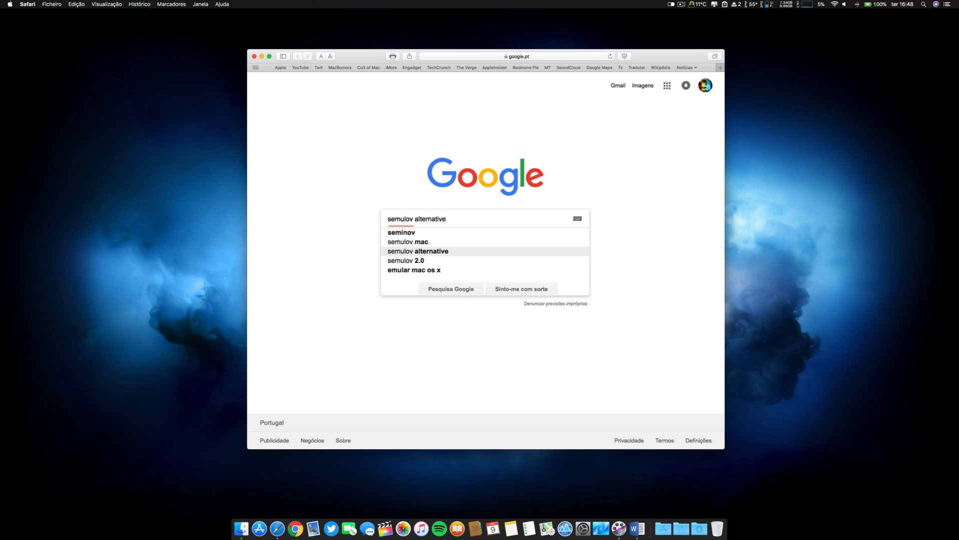
{"action": "left_click", "coordinate": [408, 241]}
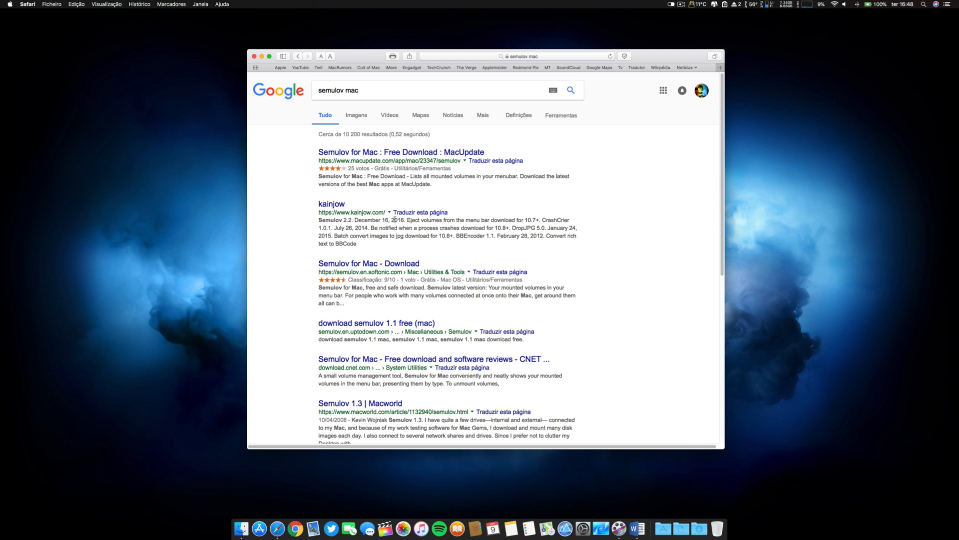
{"action": "mouse_move", "coordinate": [349, 202]}
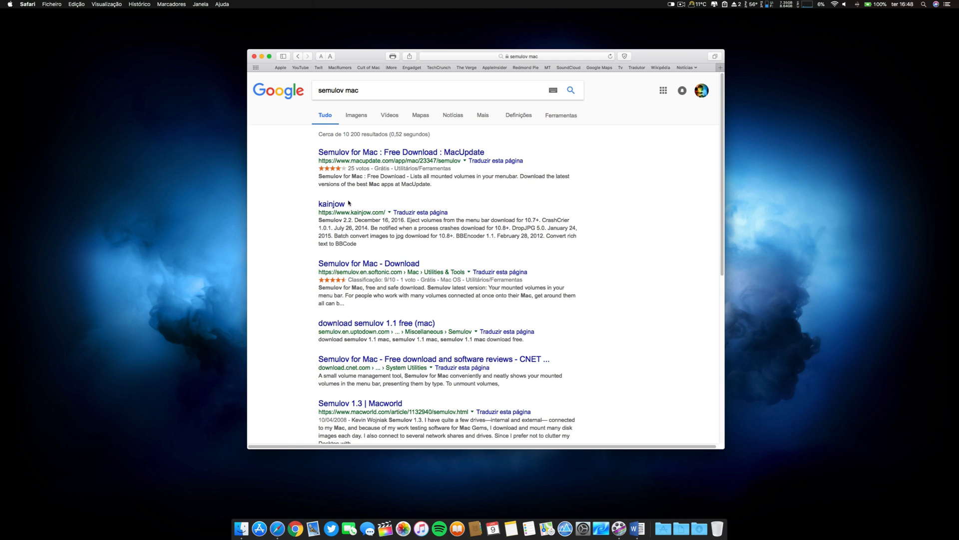
{"action": "left_click", "coordinate": [331, 203]}
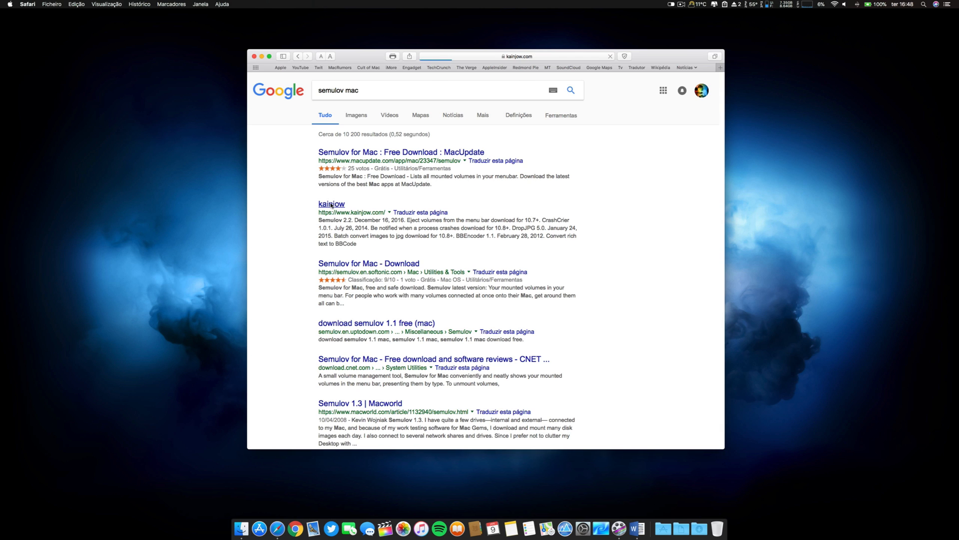
- View the 'Semulov for Mac : Free Download : MacUpdate' page, then close the Safari window
{"action": "left_click", "coordinate": [330, 204]}
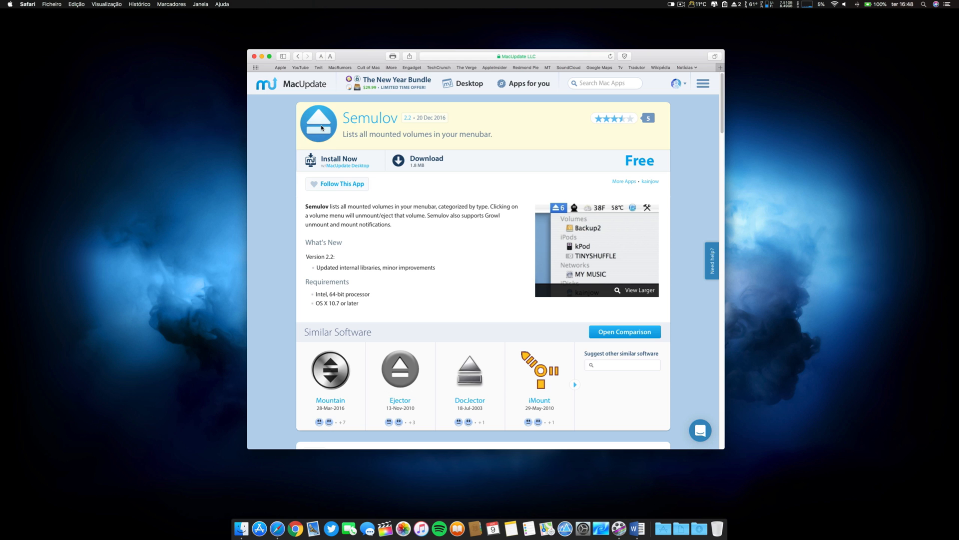
{"action": "mouse_move", "coordinate": [320, 122]}
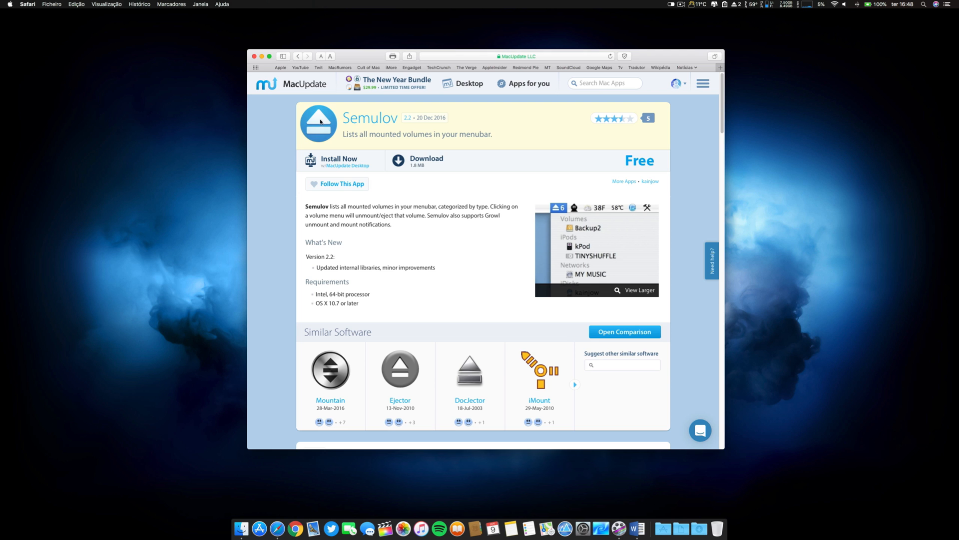
{"action": "left_click", "coordinate": [296, 56]}
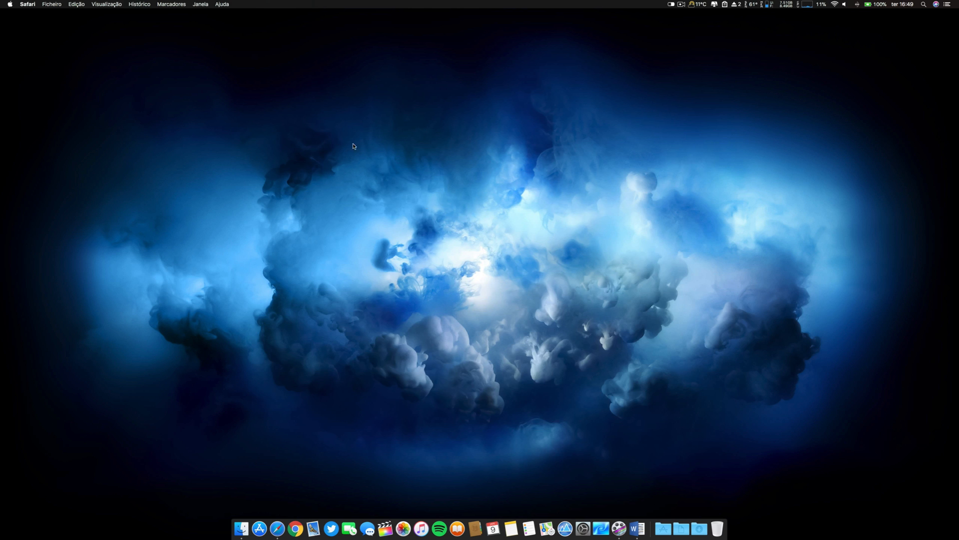
{"action": "mouse_move", "coordinate": [477, 271]}
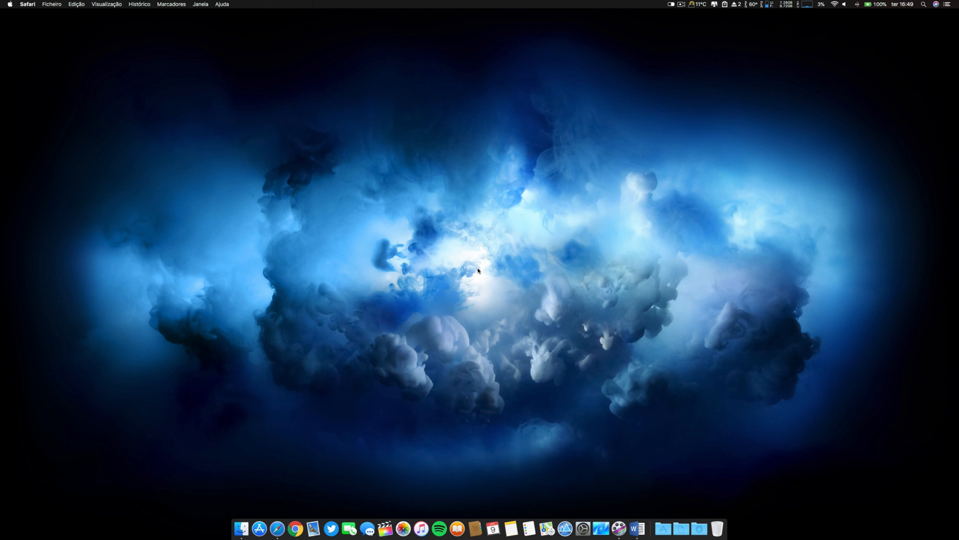